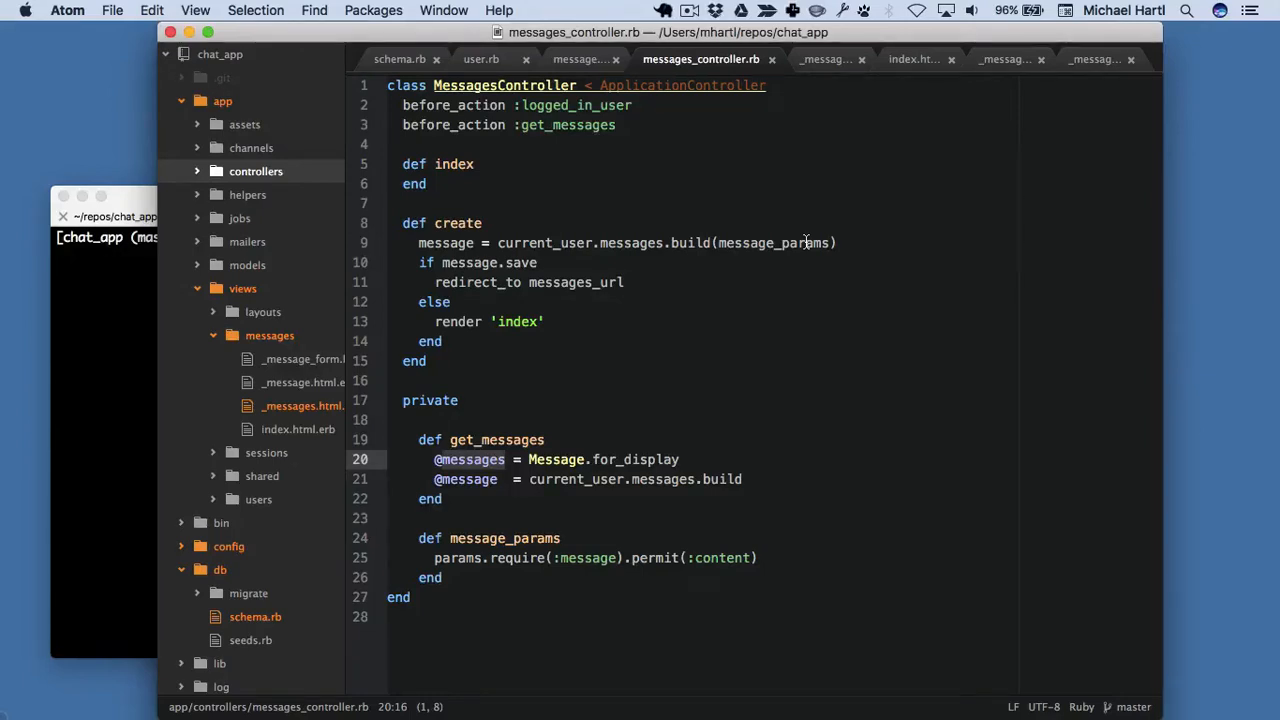
mouse_move(120, 312)
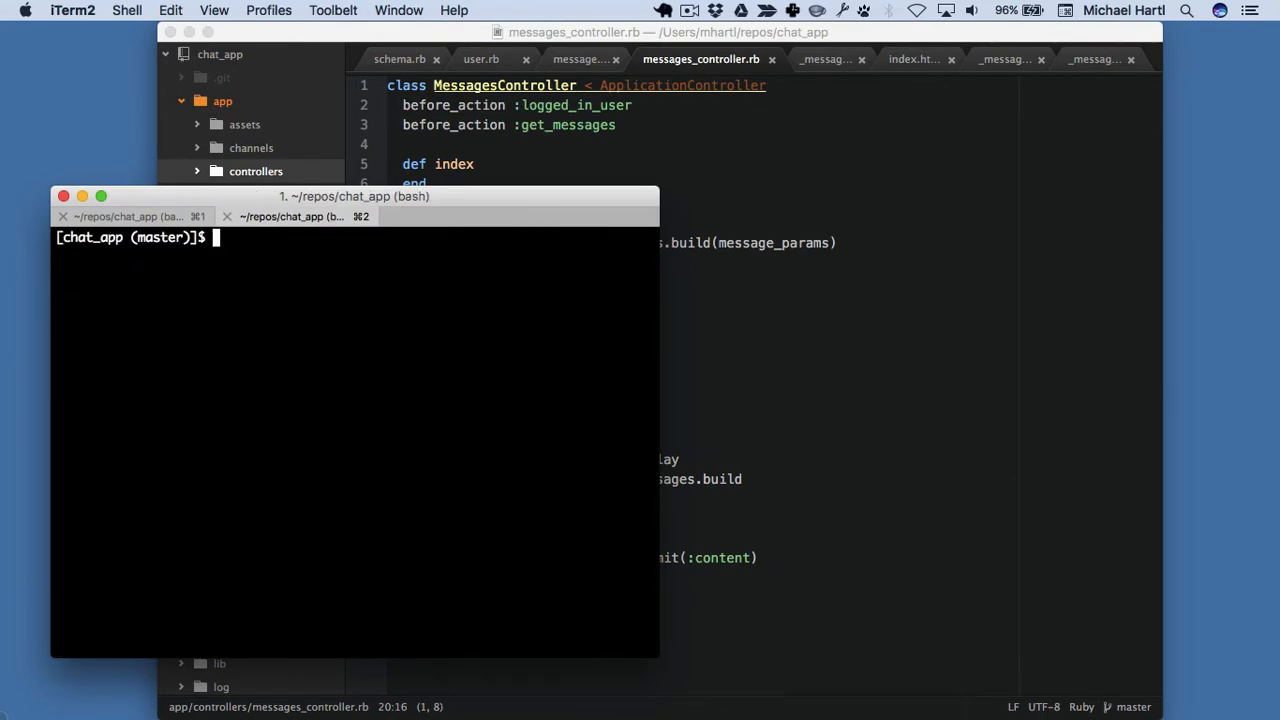
Search ~/.bash_profile for the rails alias with grep
type("r s")
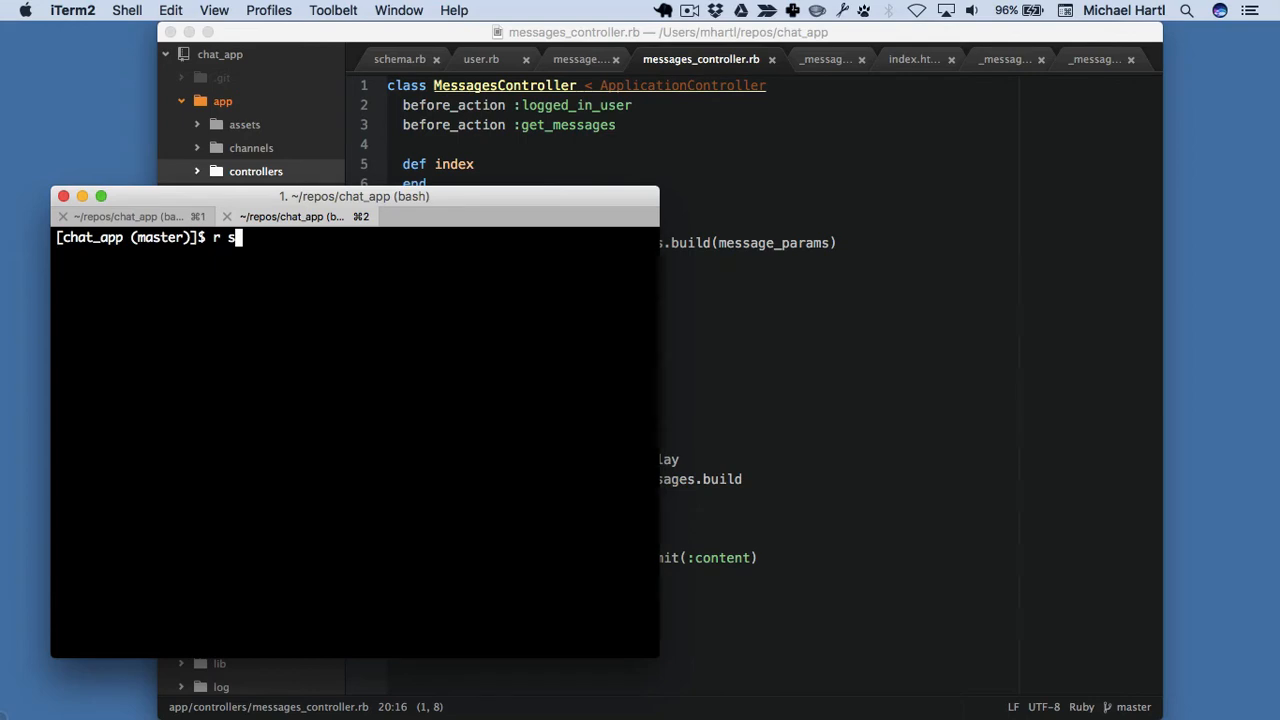
type("gre")
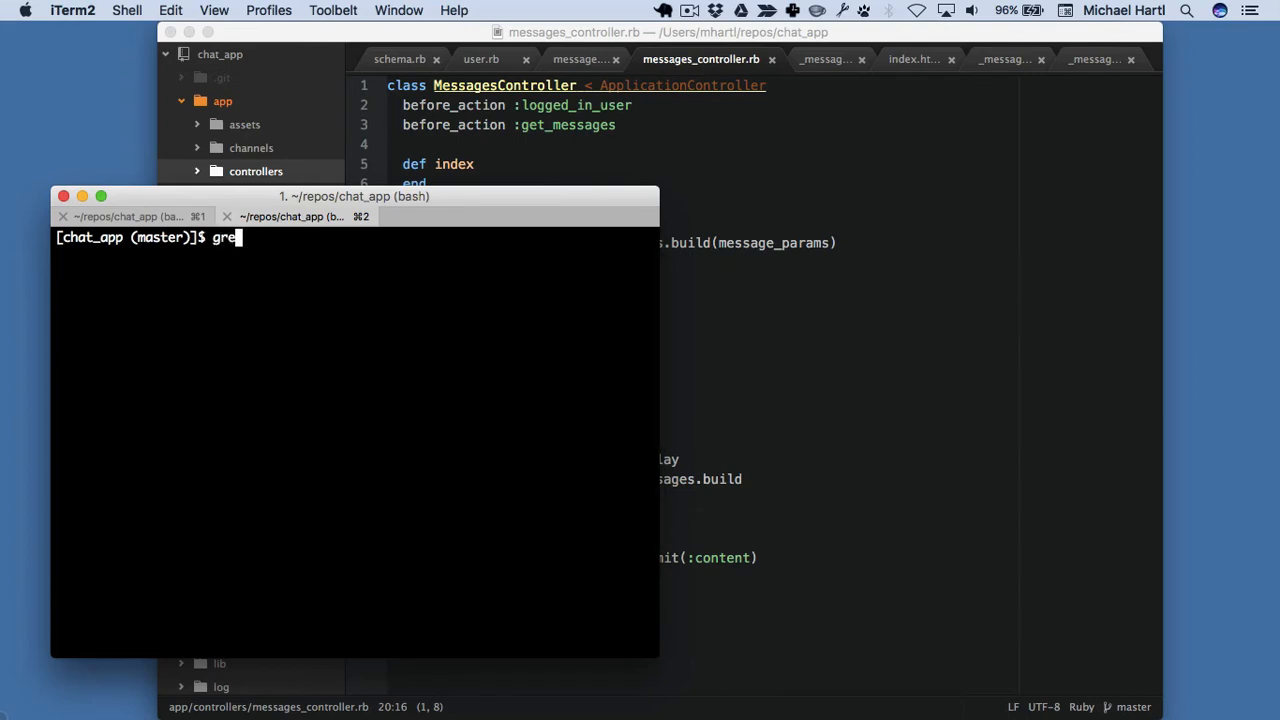
type("p ~/.b")
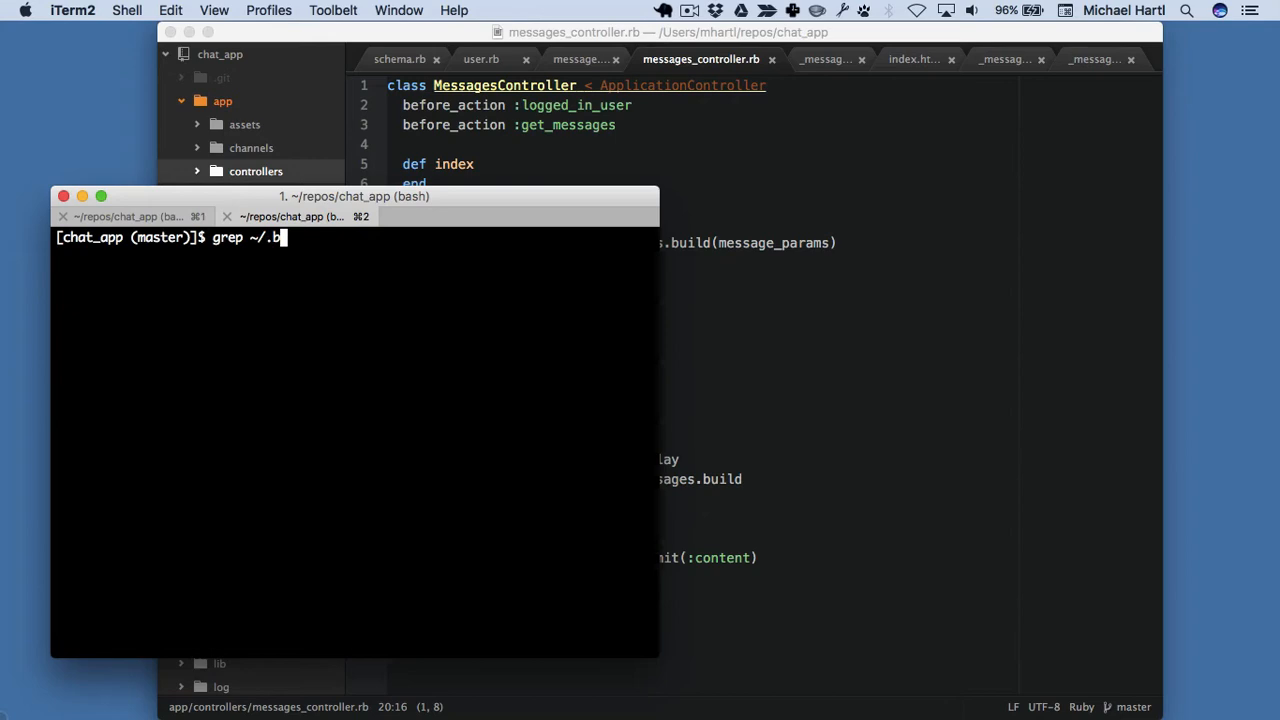
type("ash_profile")
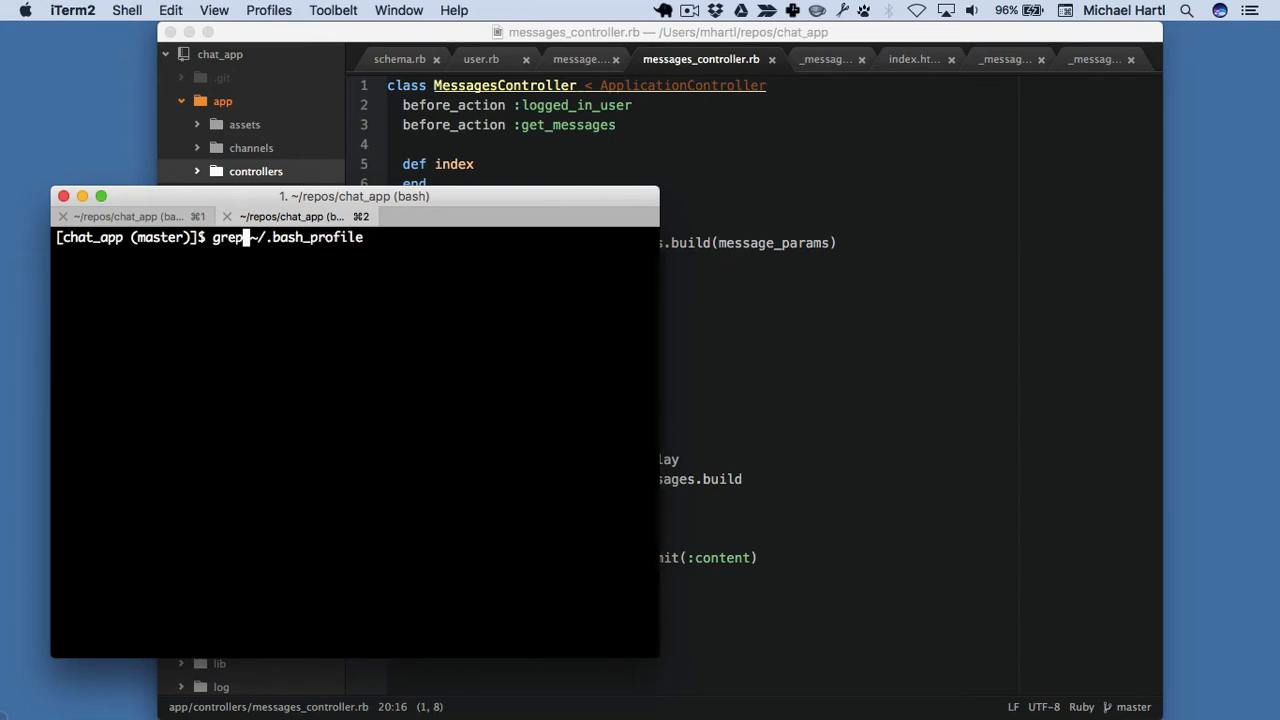
key("Return")
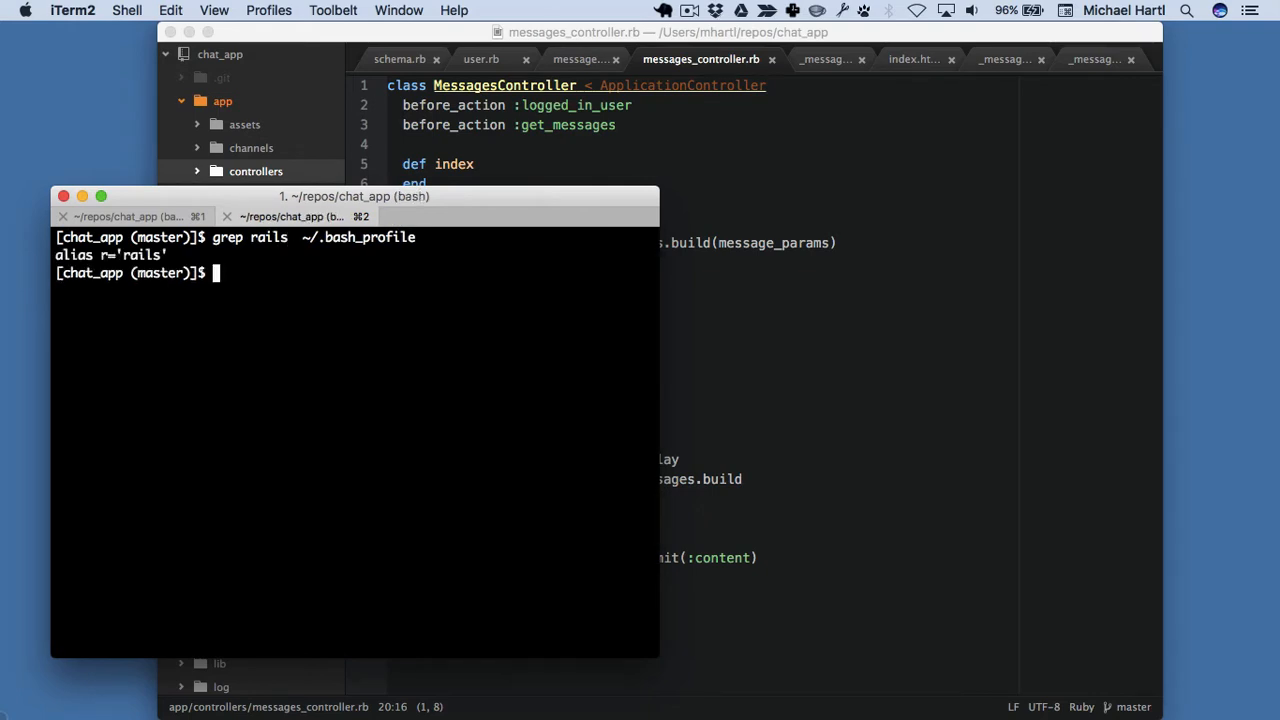
Start the chat app's Rails development server with rails server
type("rails ser")
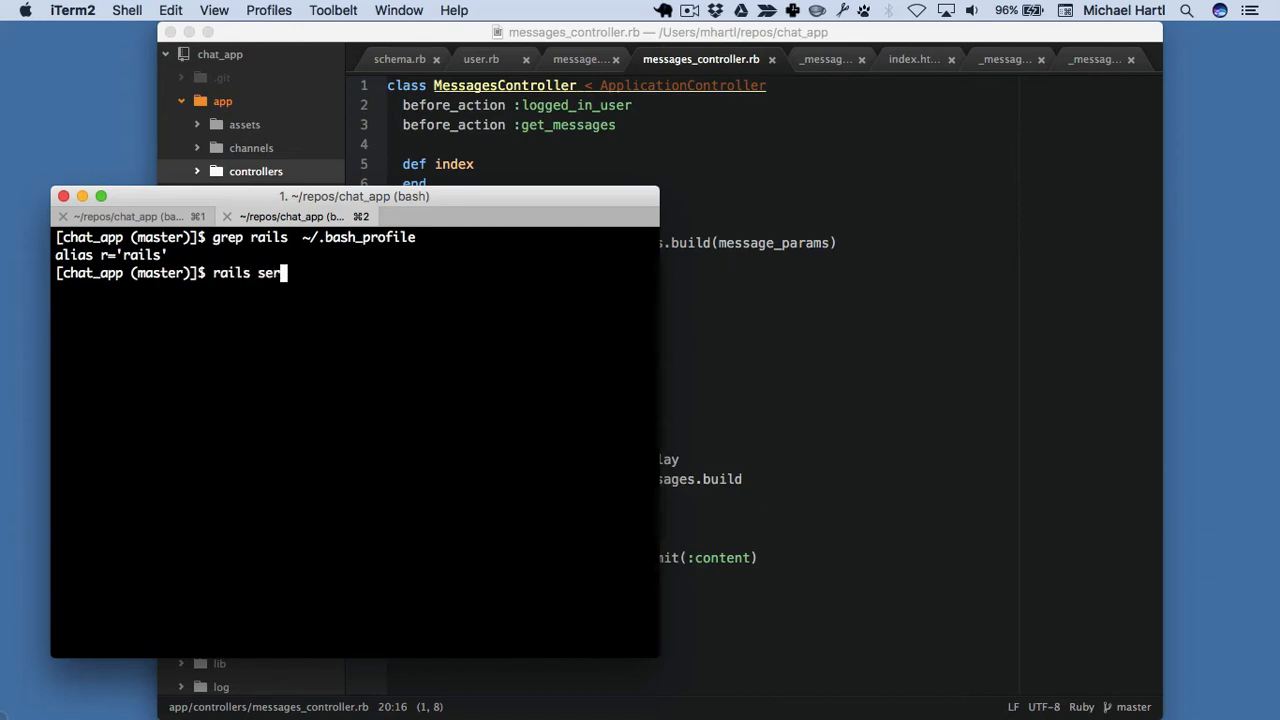
type("v")
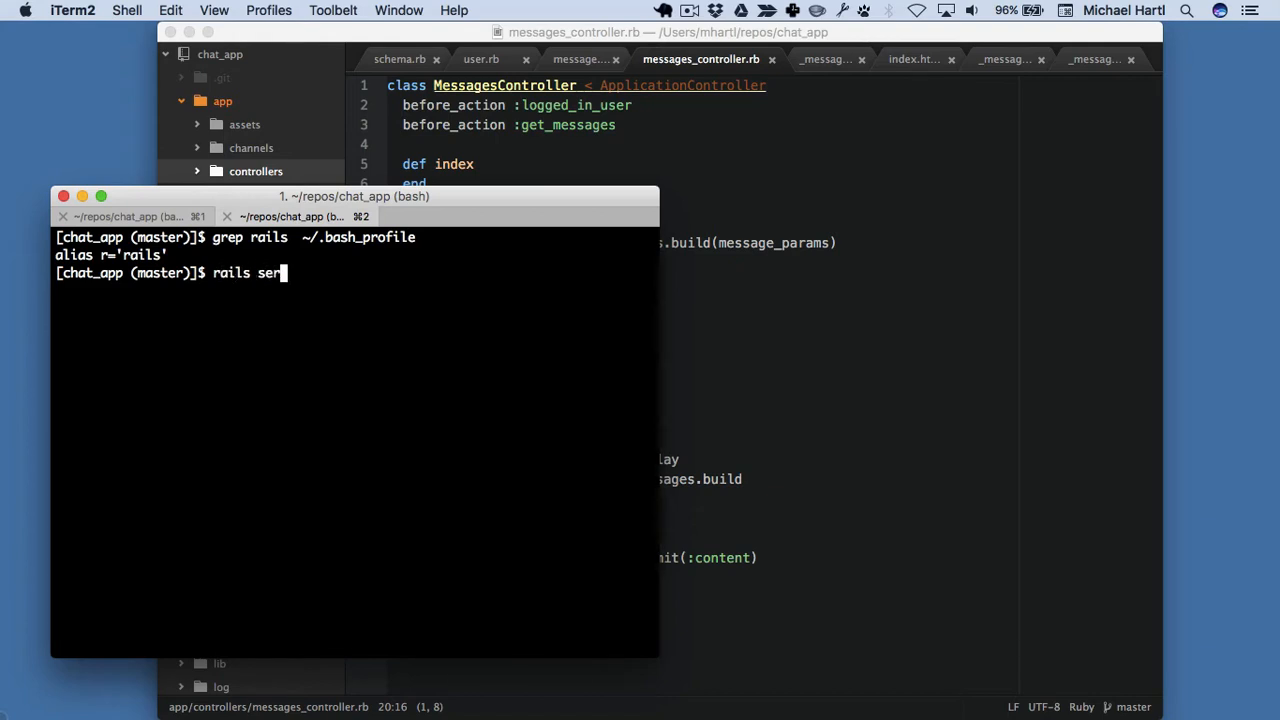
type("ver")
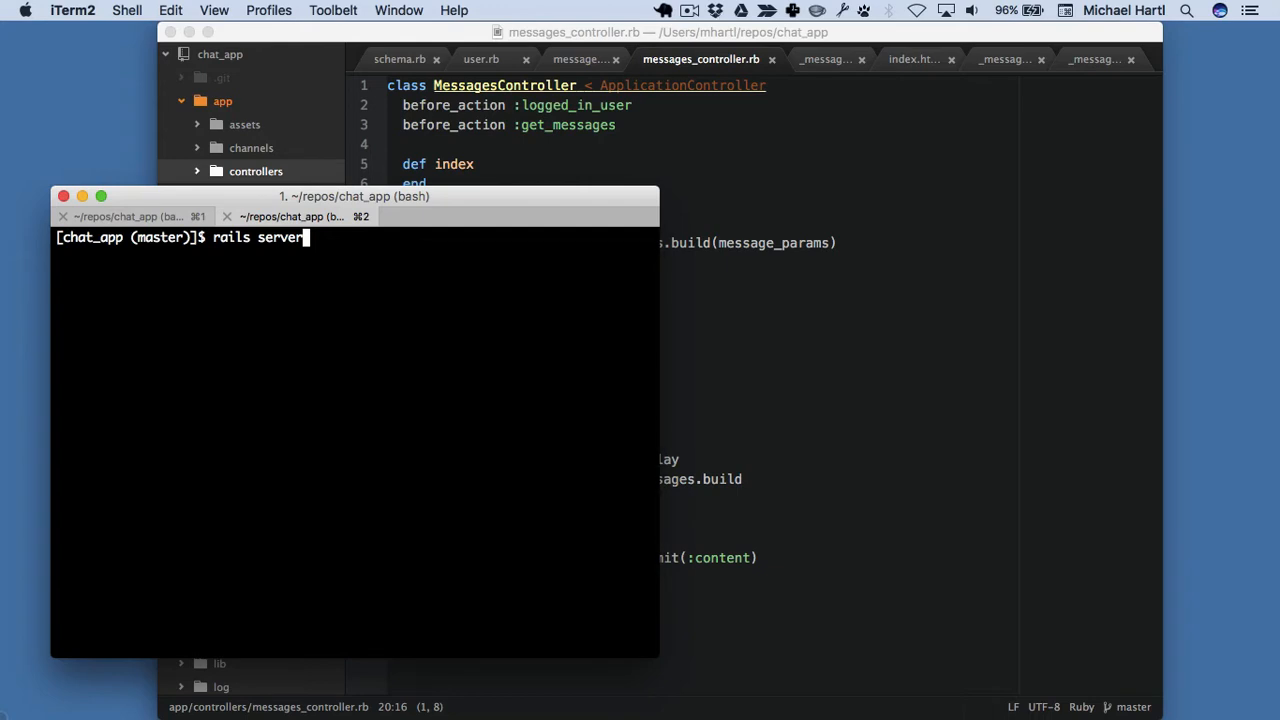
key("Return")
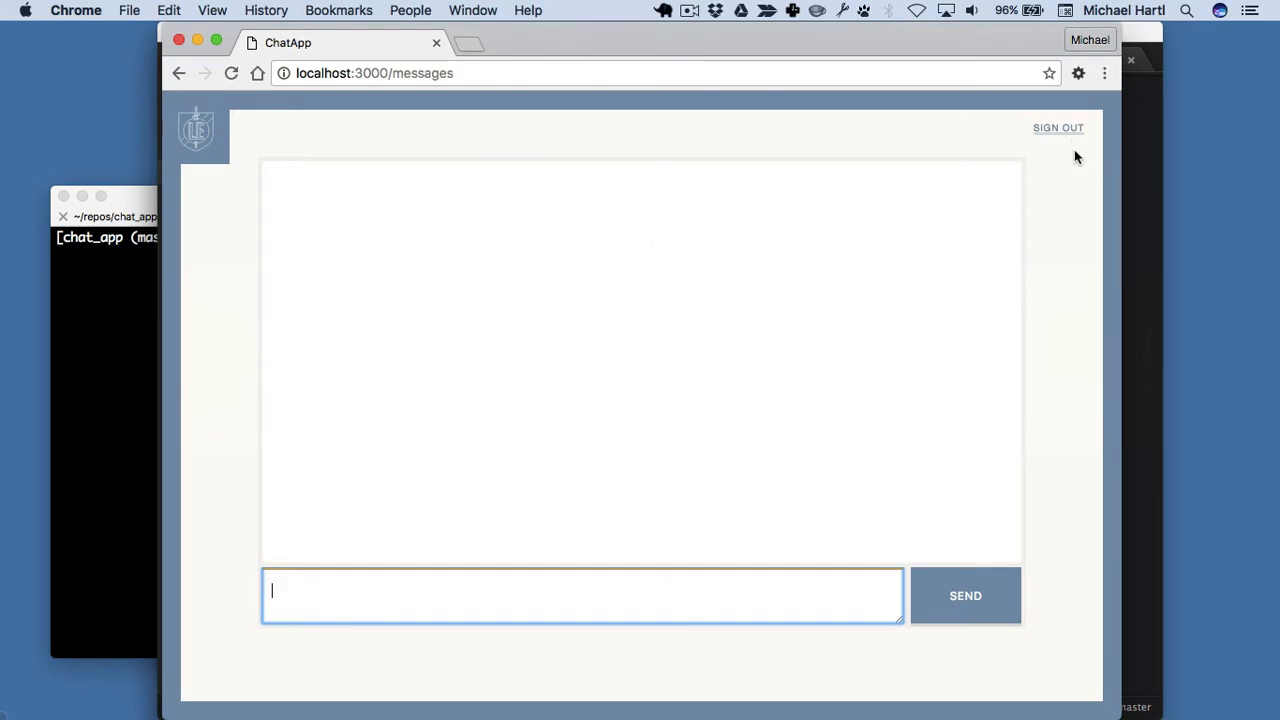
Sign out of the chat app so the login page shows with alice filled in
left_click(1058, 128)
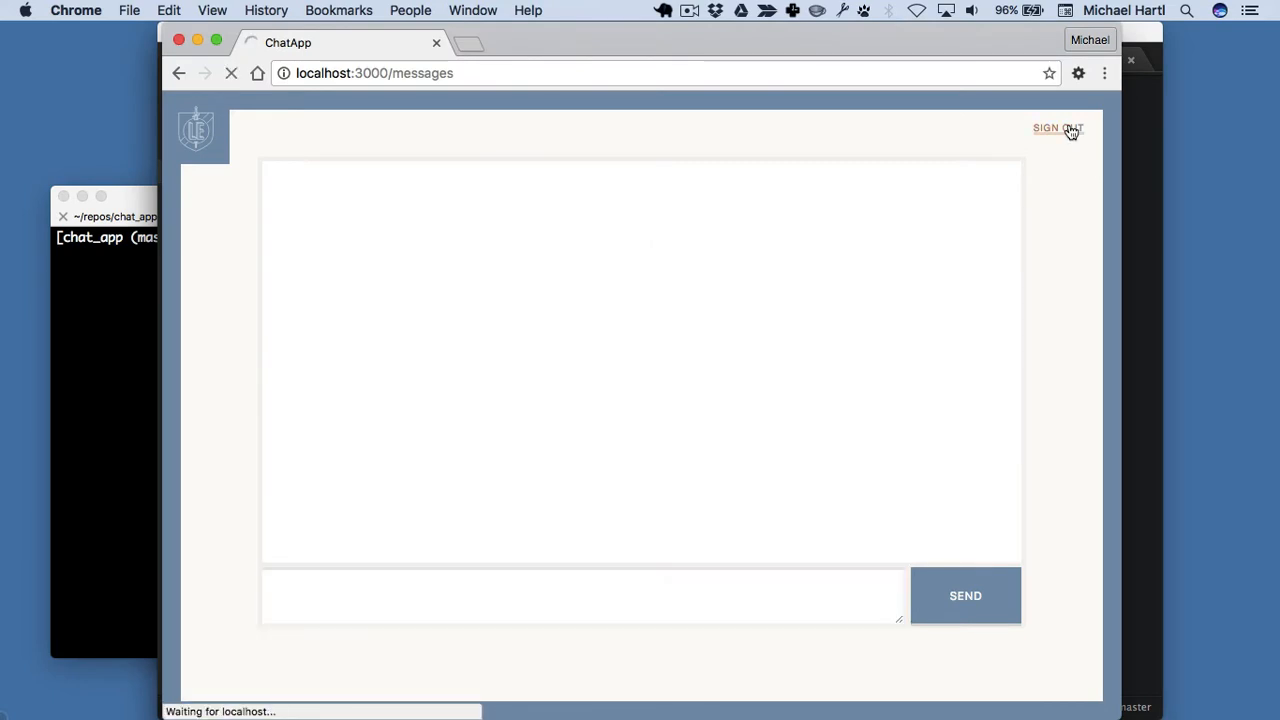
left_click(1056, 128)
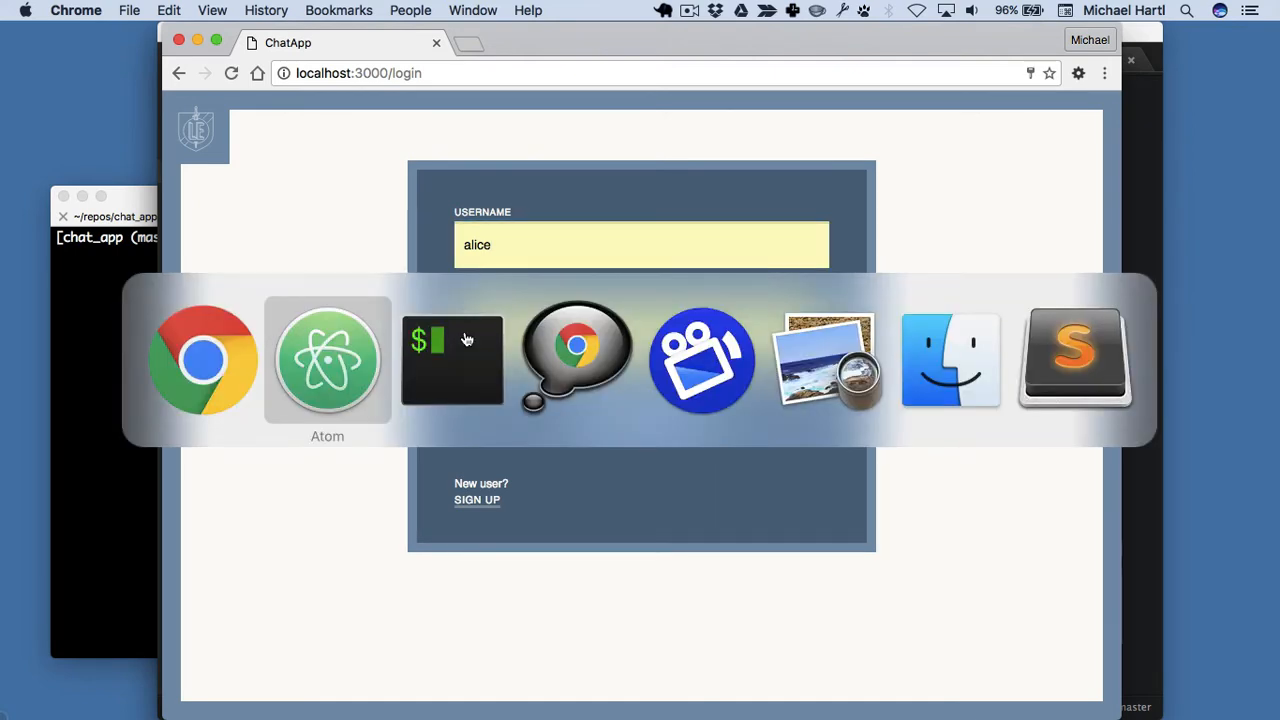
Switch to Atom and view seeds.rb showing alice's and bob's seeded passwords
left_click(328, 360)
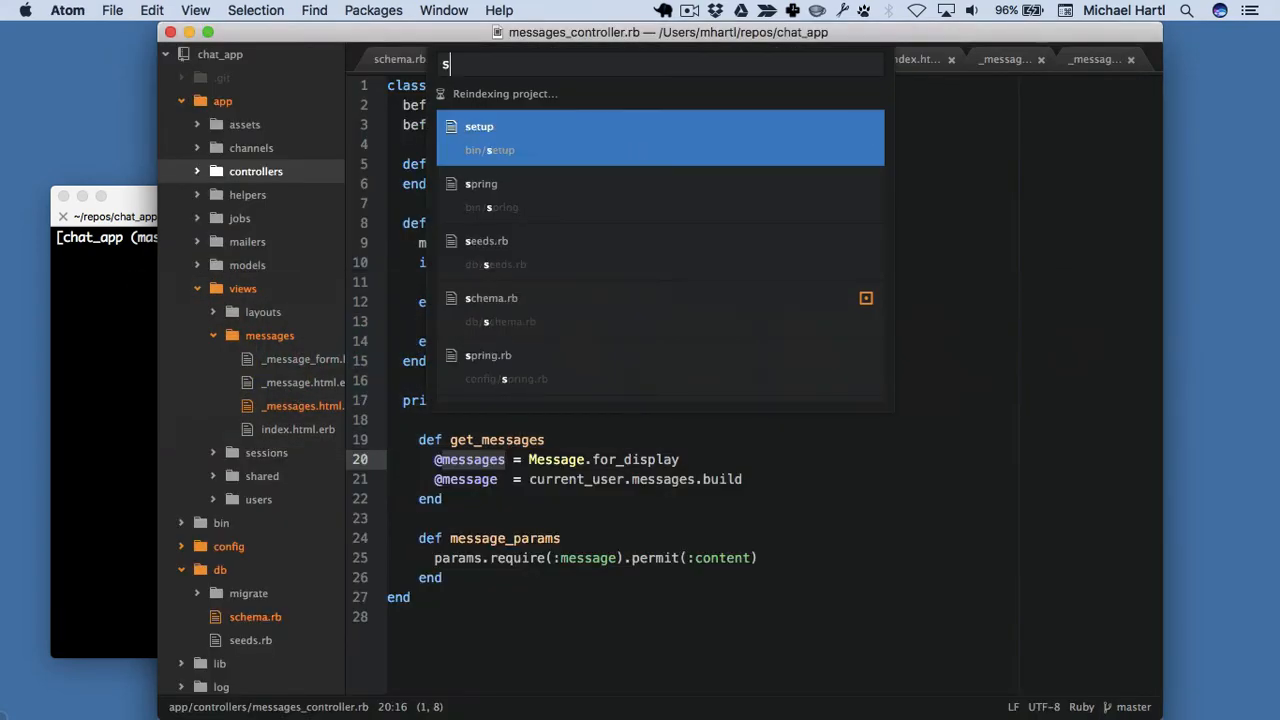
left_click(486, 240)
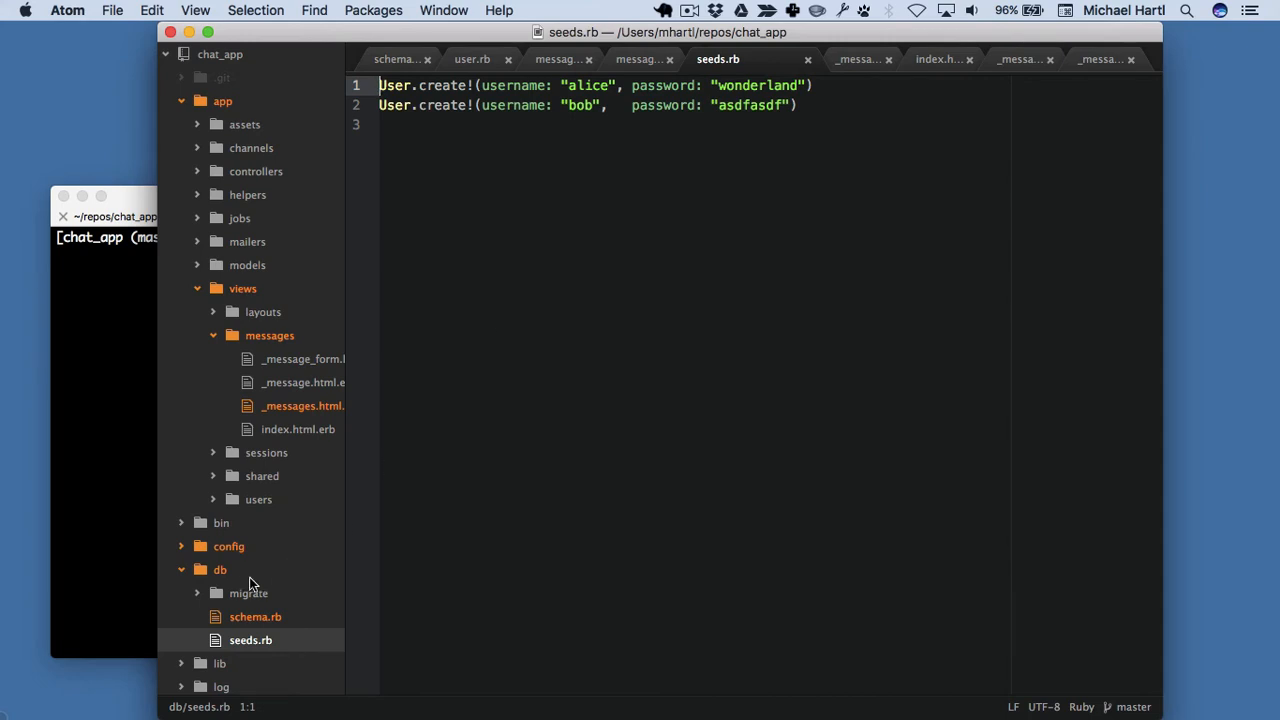
mouse_move(250, 648)
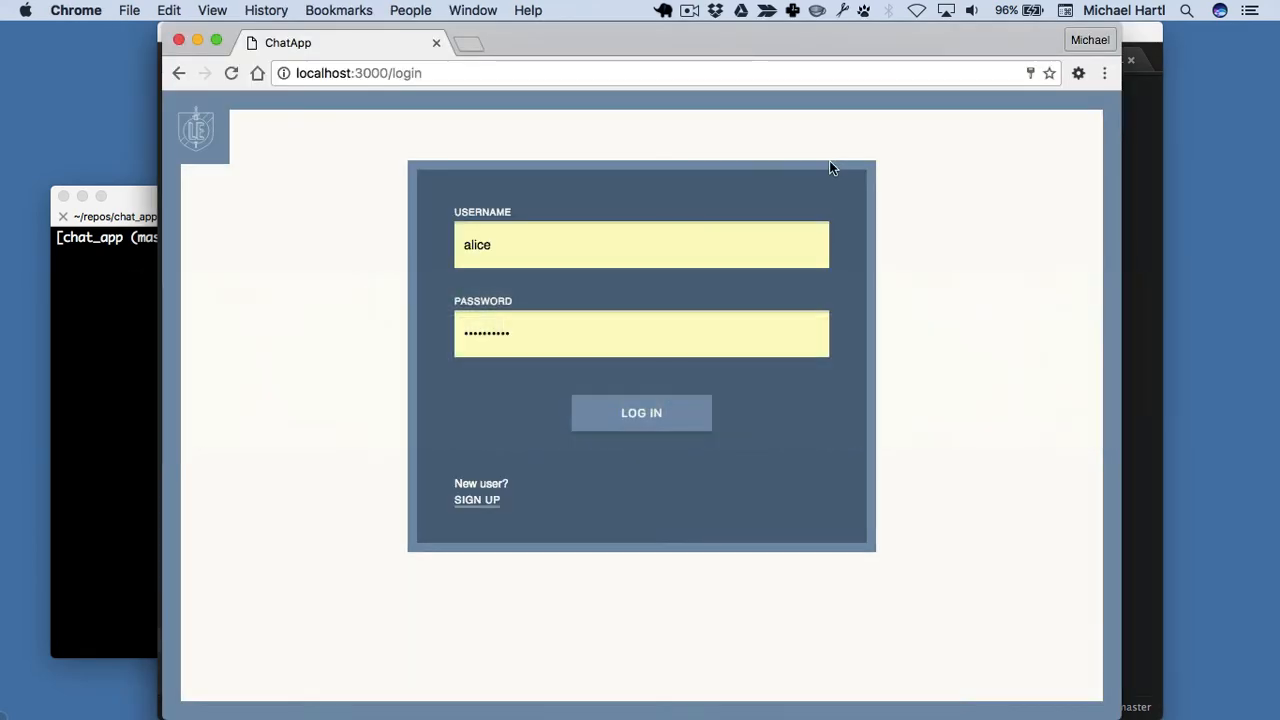
Log in to the chat app as alice and land on the empty messages page
left_click(640, 332)
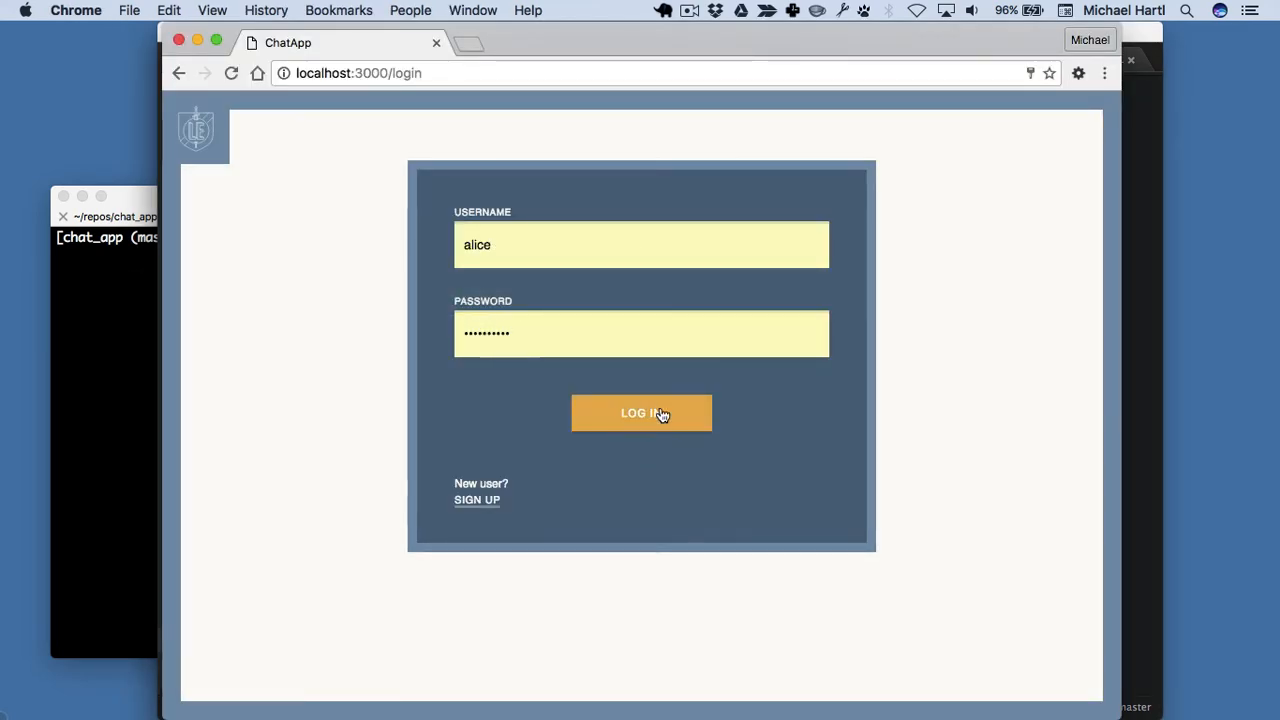
left_click(640, 412)
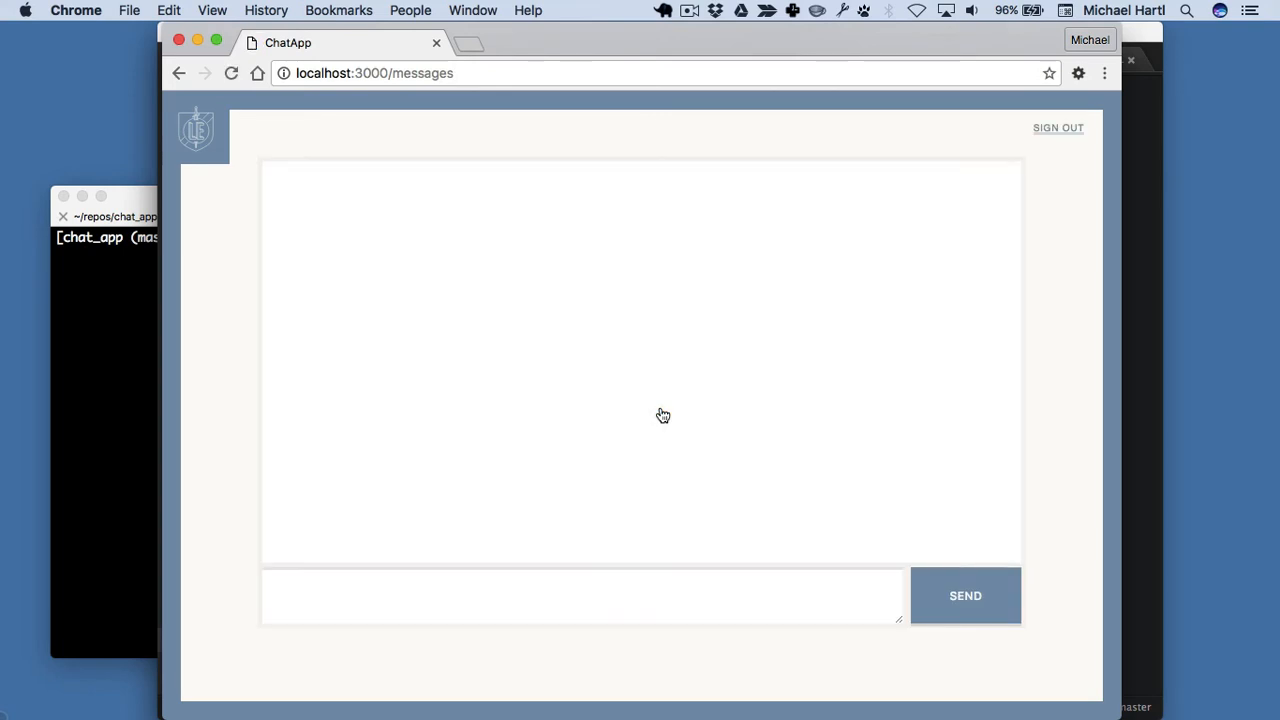
mouse_move(620, 168)
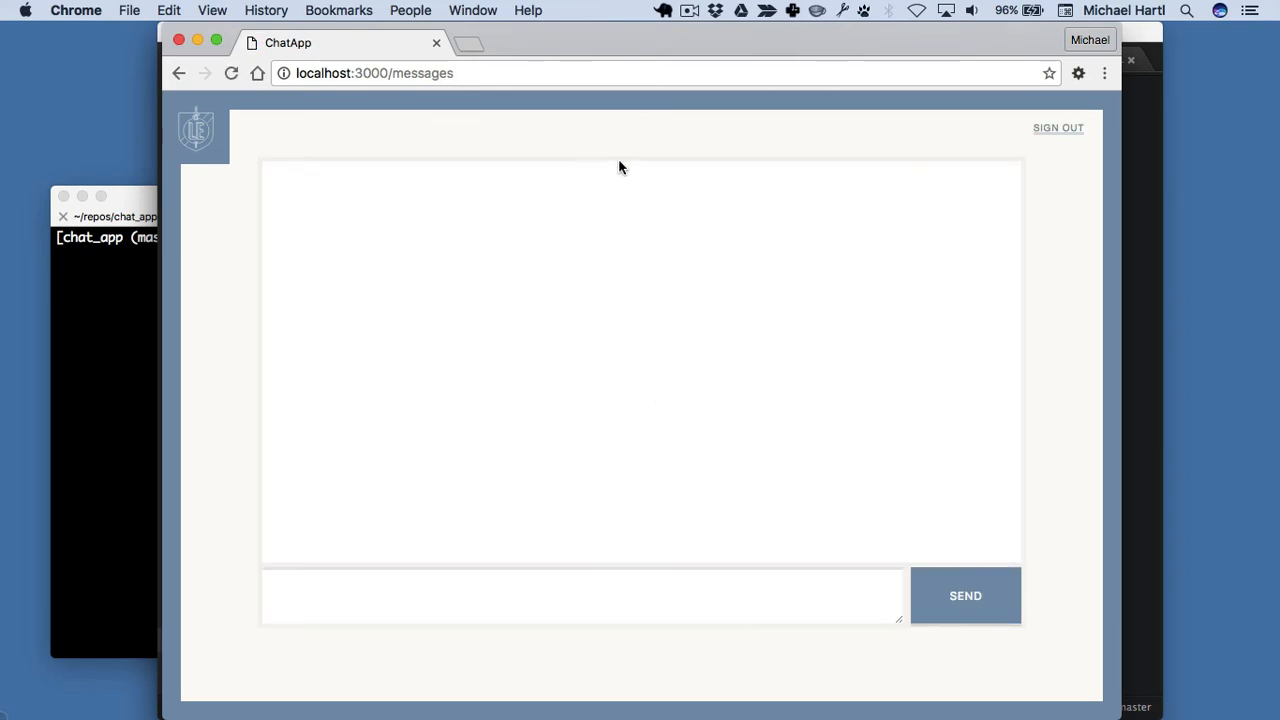
mouse_move(688, 152)
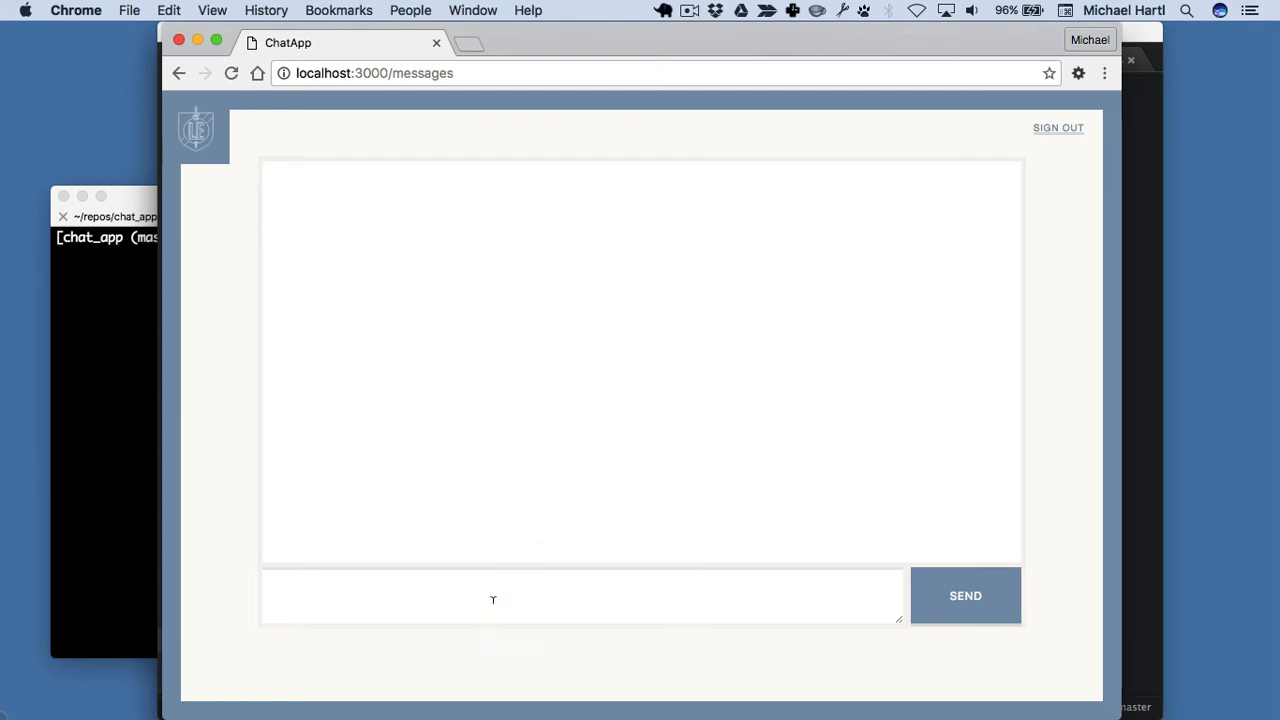
Send alice's message "Hello, is anyone there?" to the conversation
left_click(582, 596)
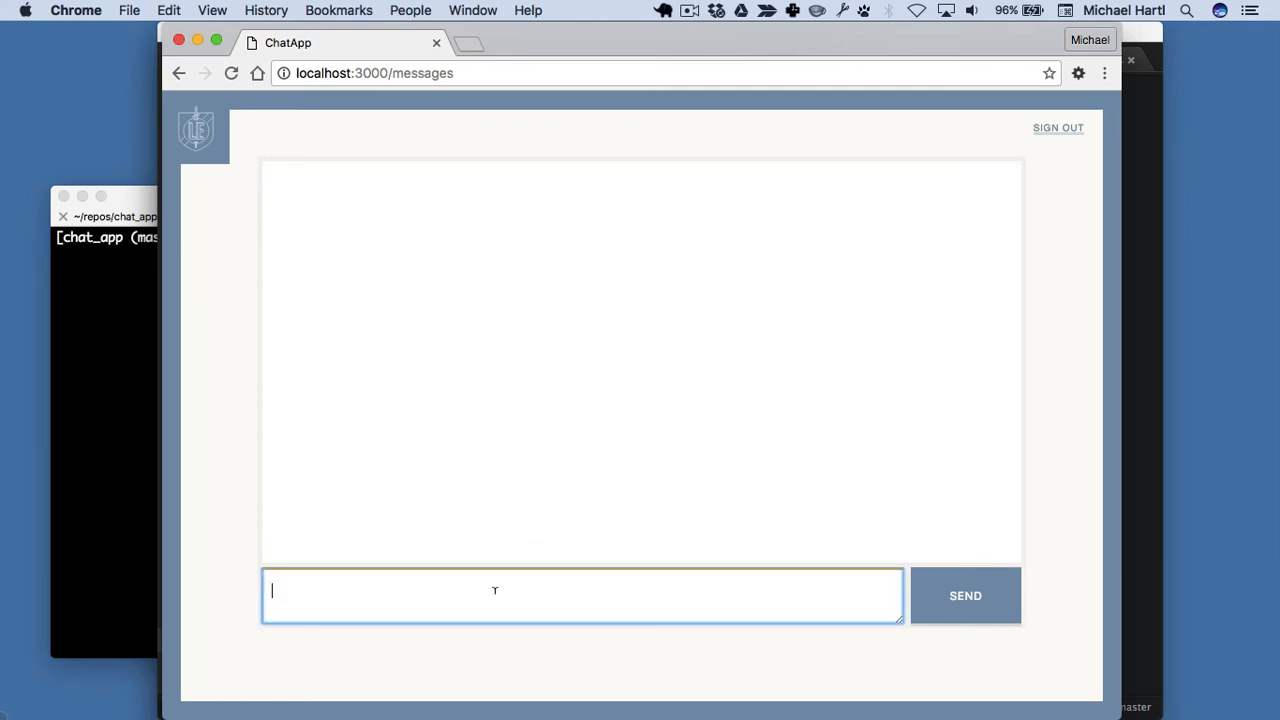
type("He")
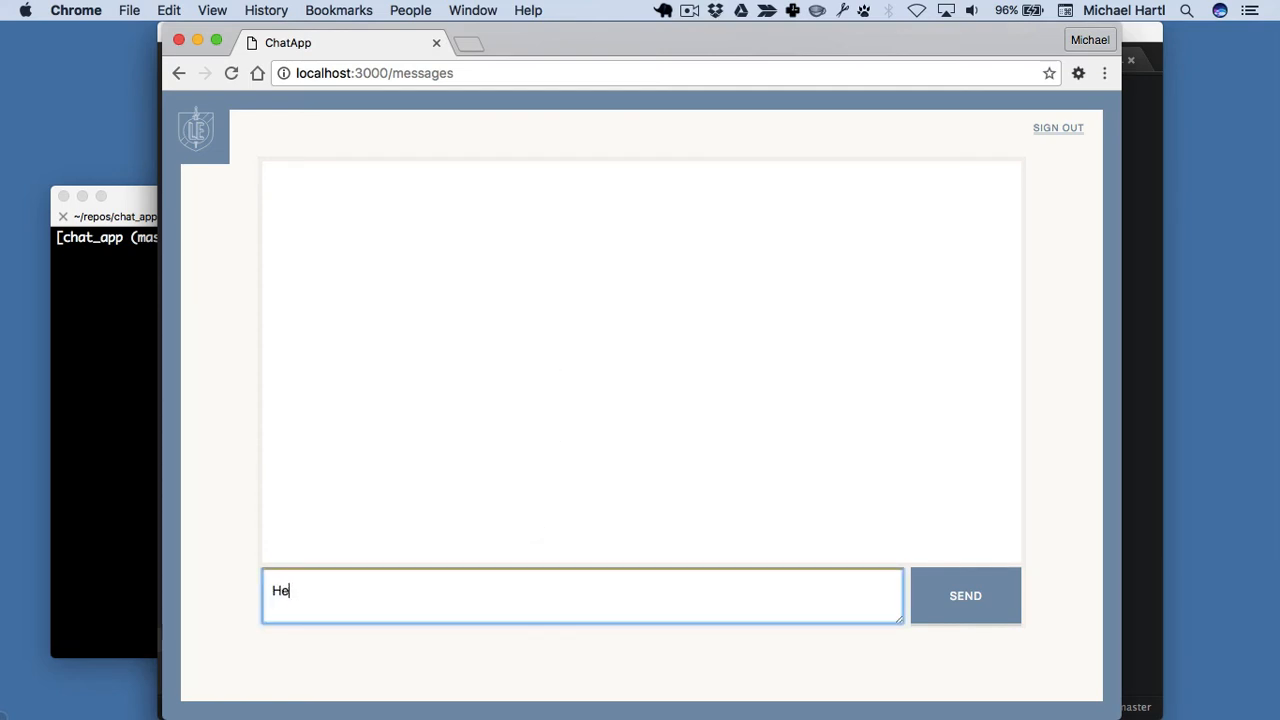
type("llo, is anyone")
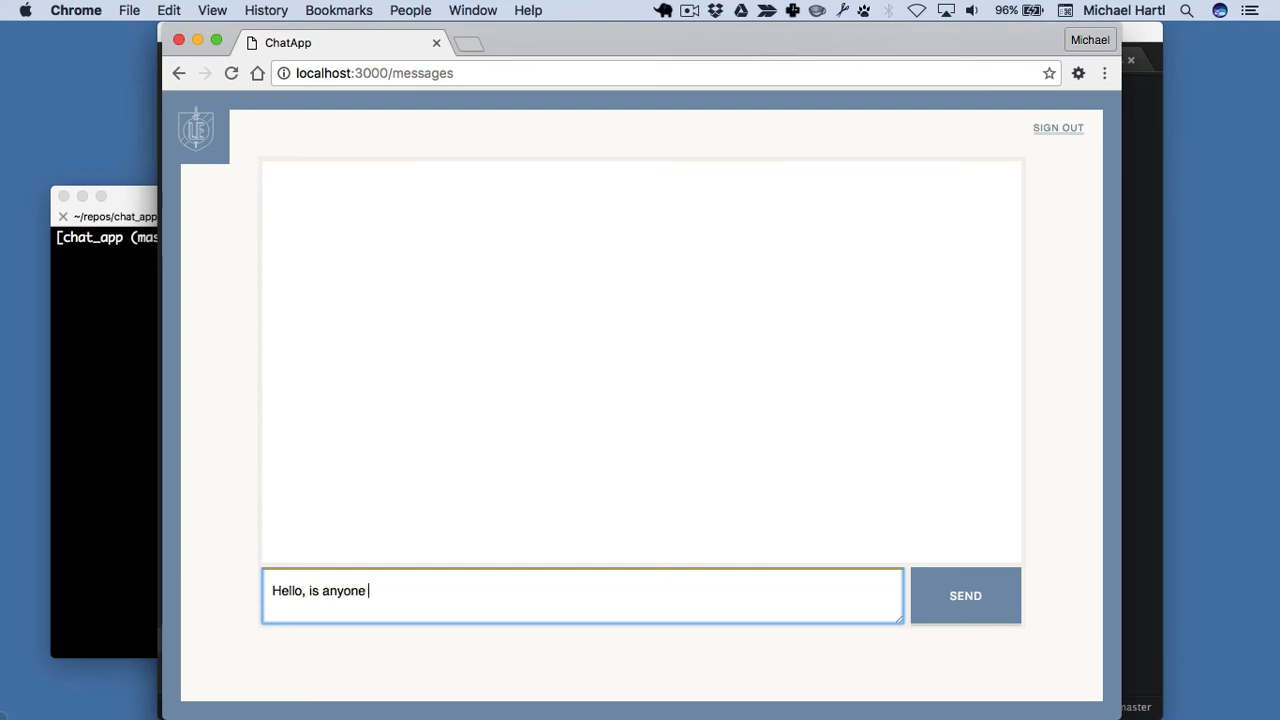
type("there?")
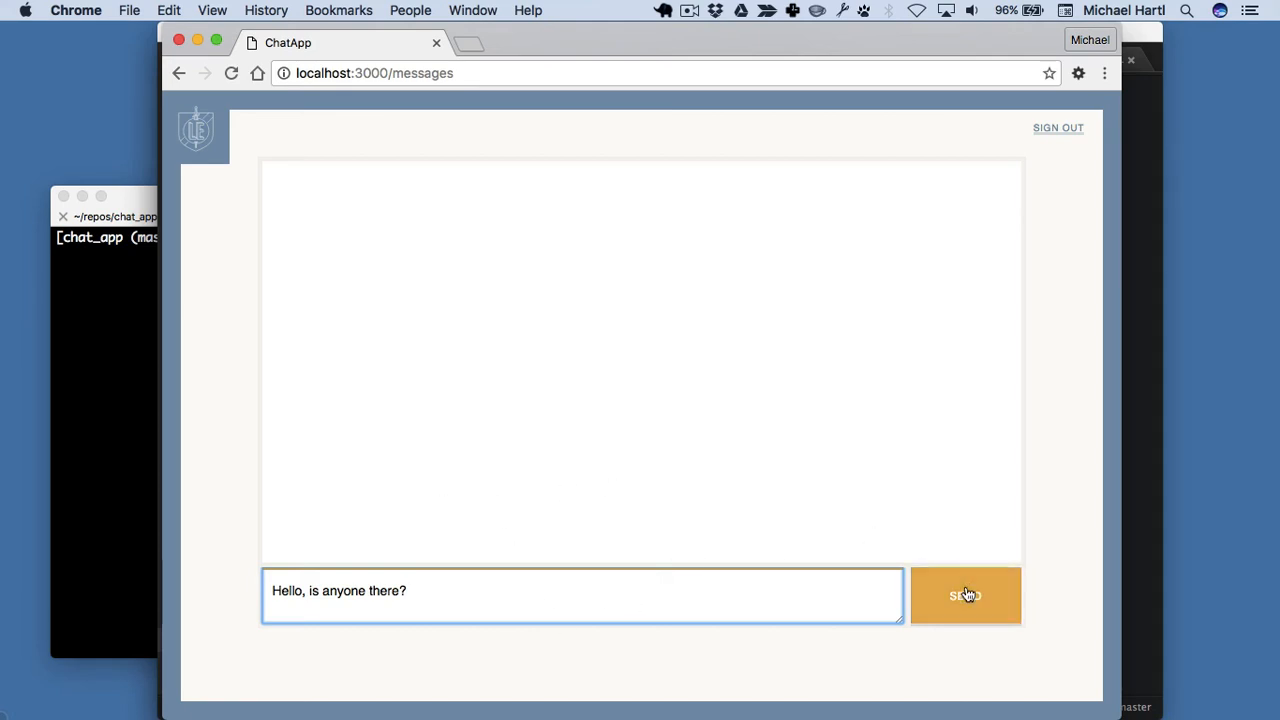
left_click(964, 596)
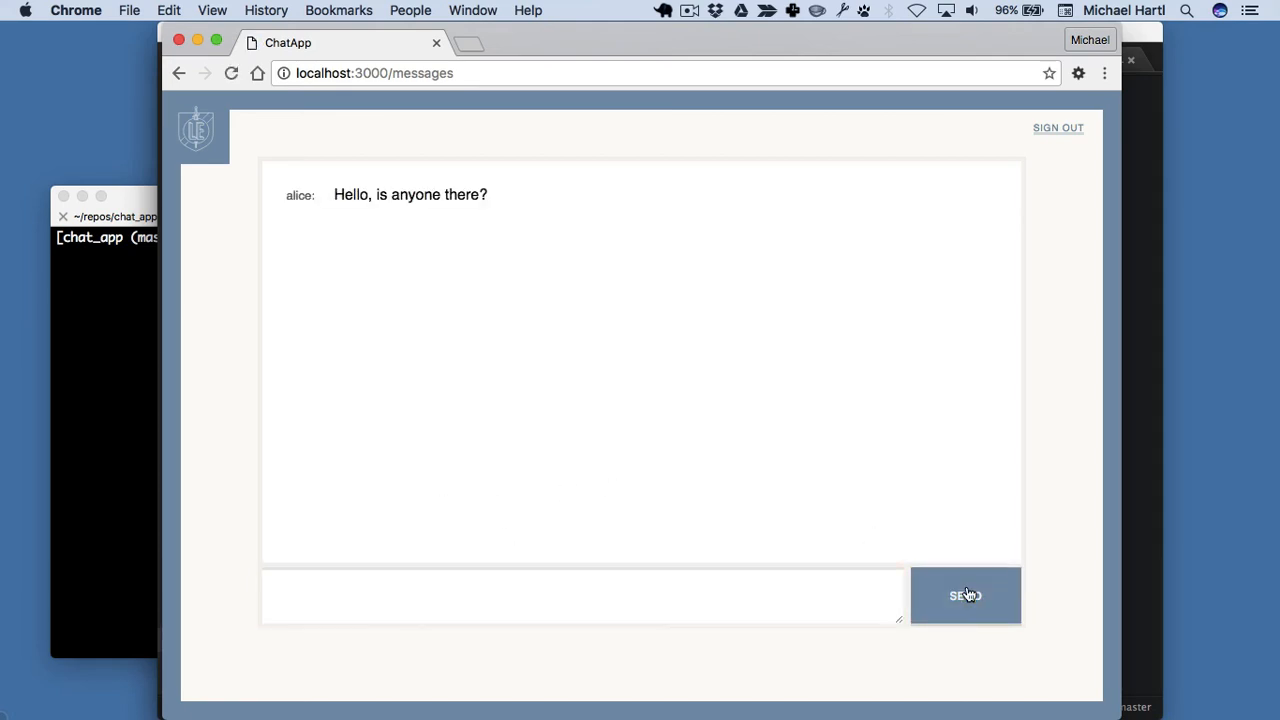
mouse_move(622, 216)
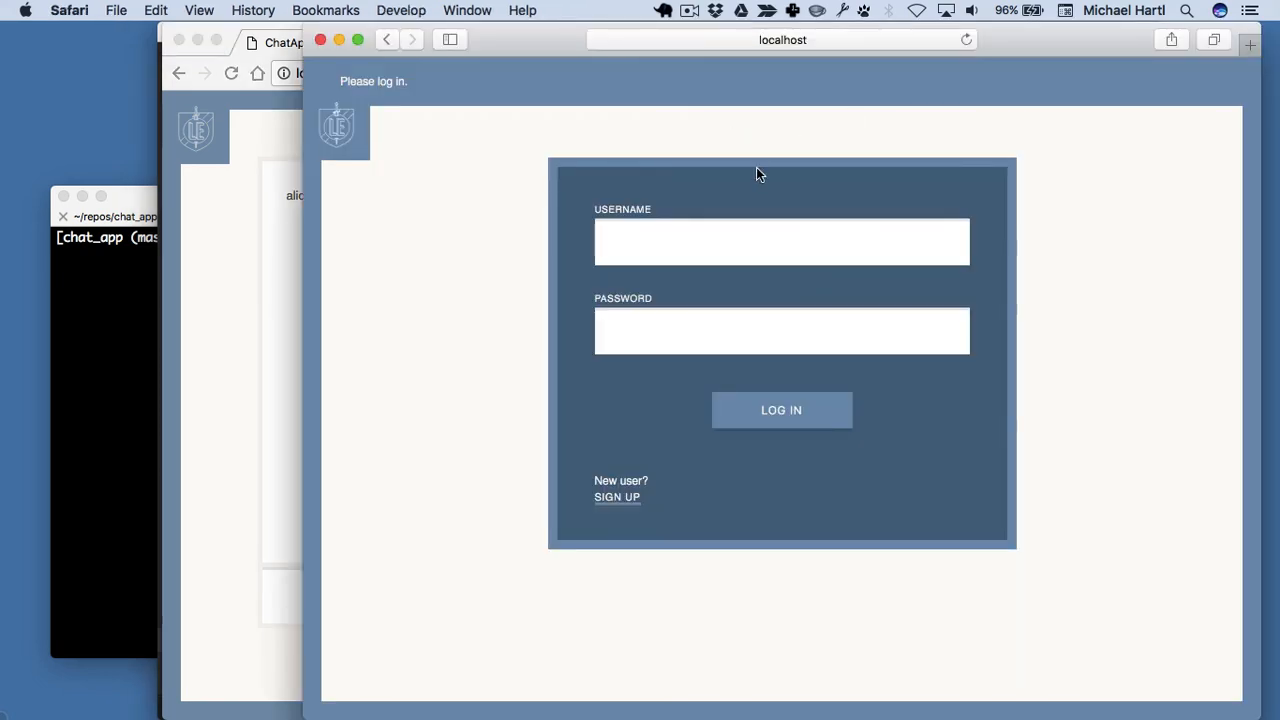
Log in as bob in Safari and dismiss the save-password prompt
type("bob")
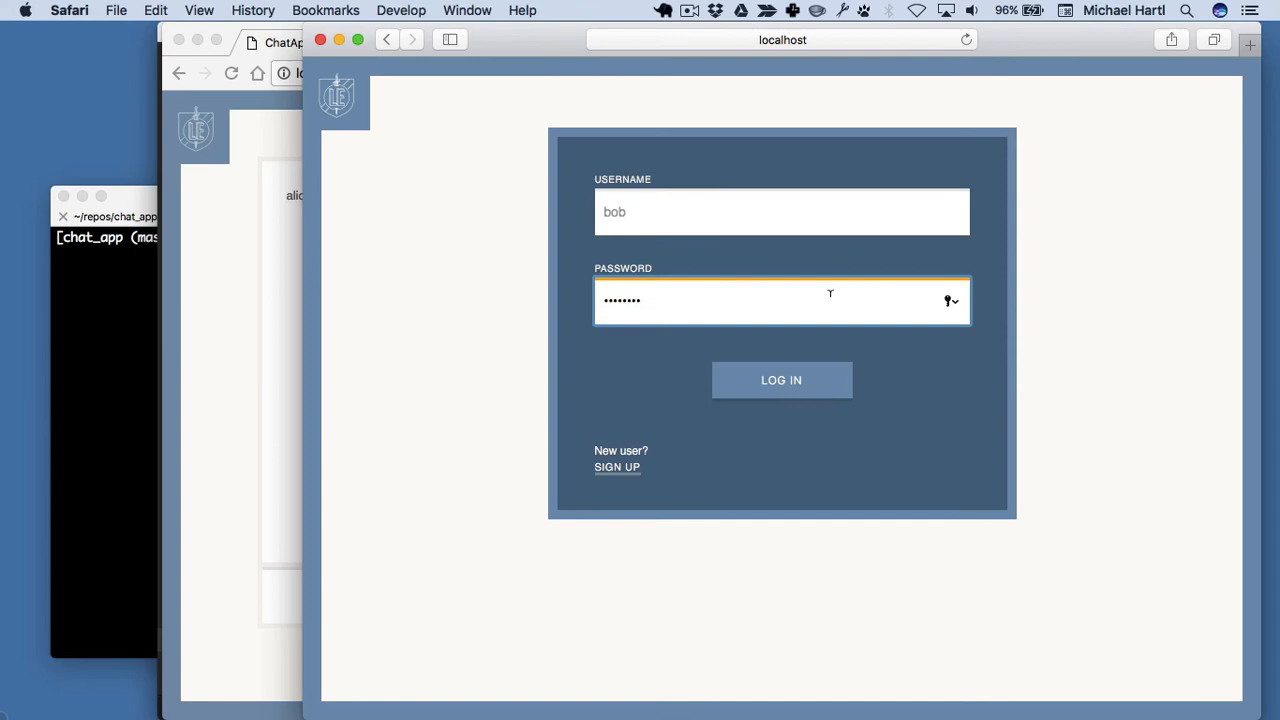
left_click(780, 380)
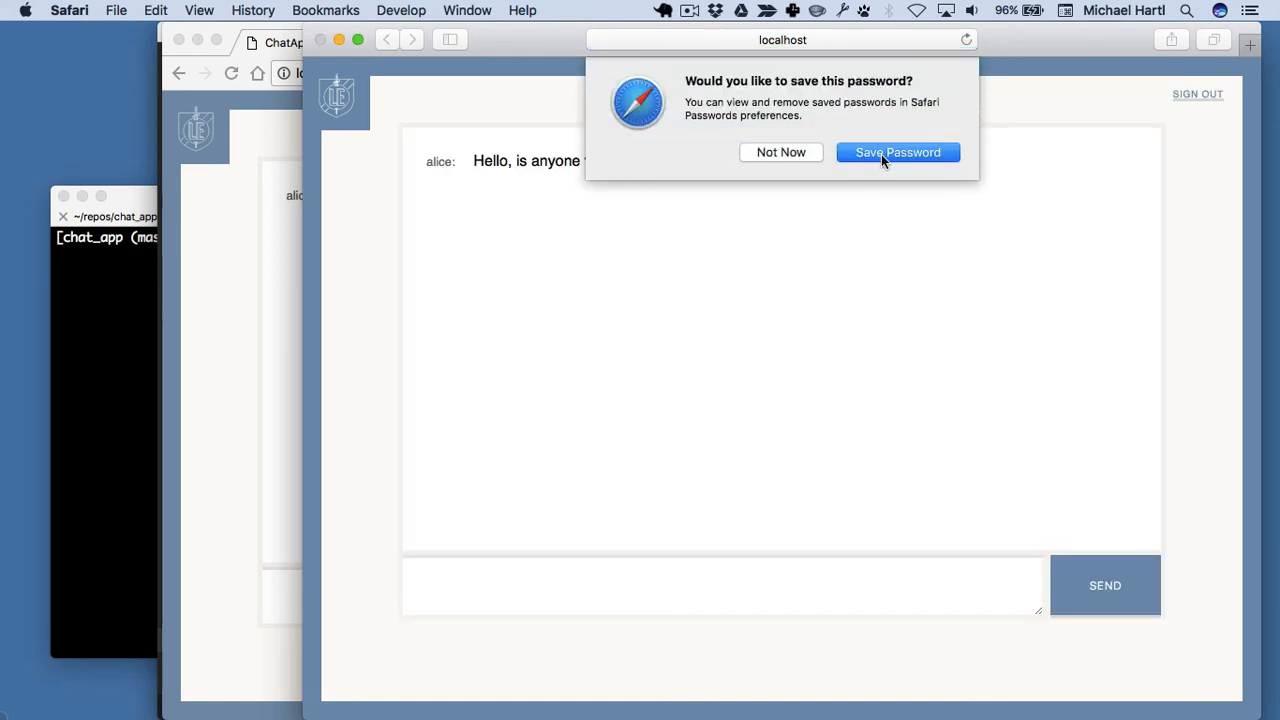
left_click(896, 152)
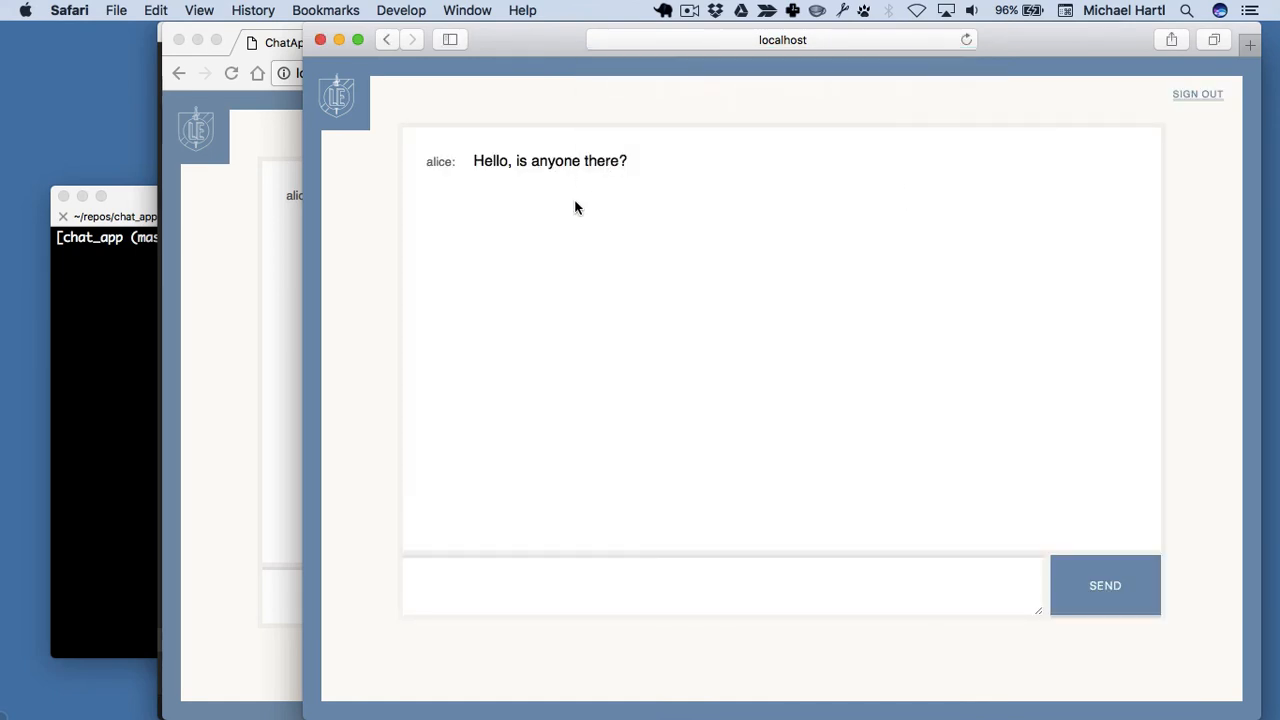
Send bob's reply "Hi! Yes, I'm here." from Safari
left_click(596, 584)
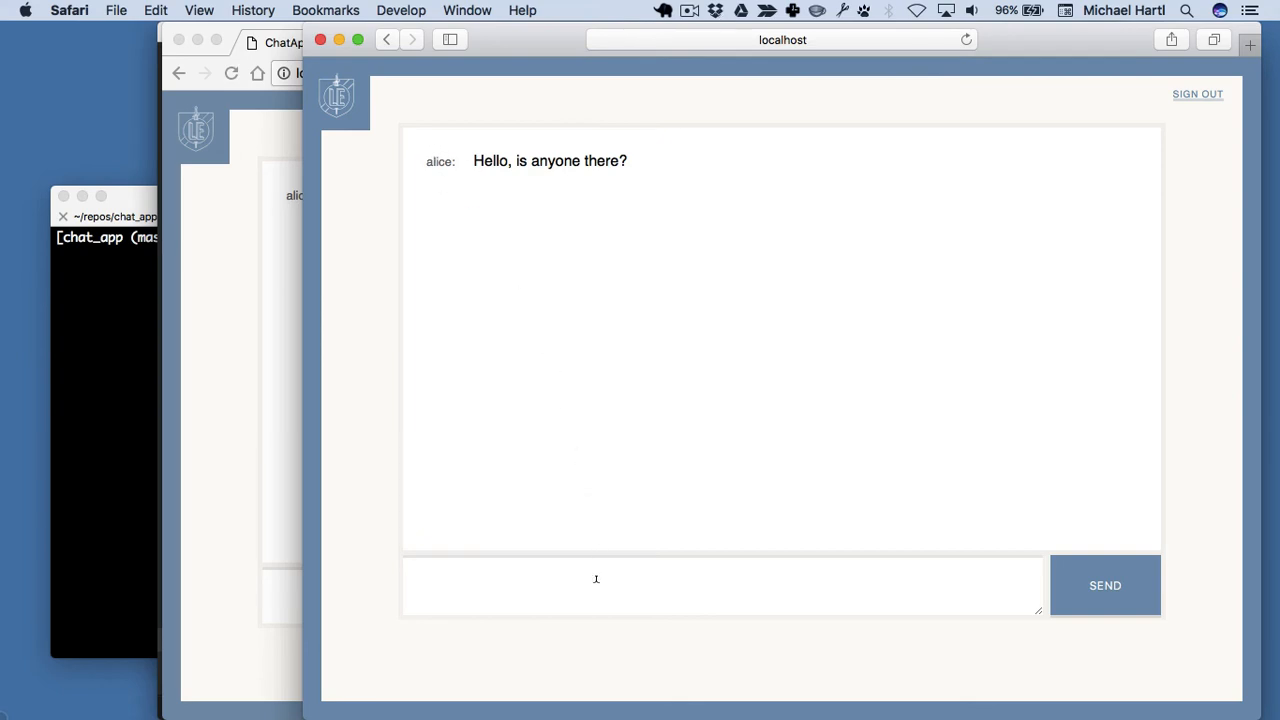
left_click(722, 584)
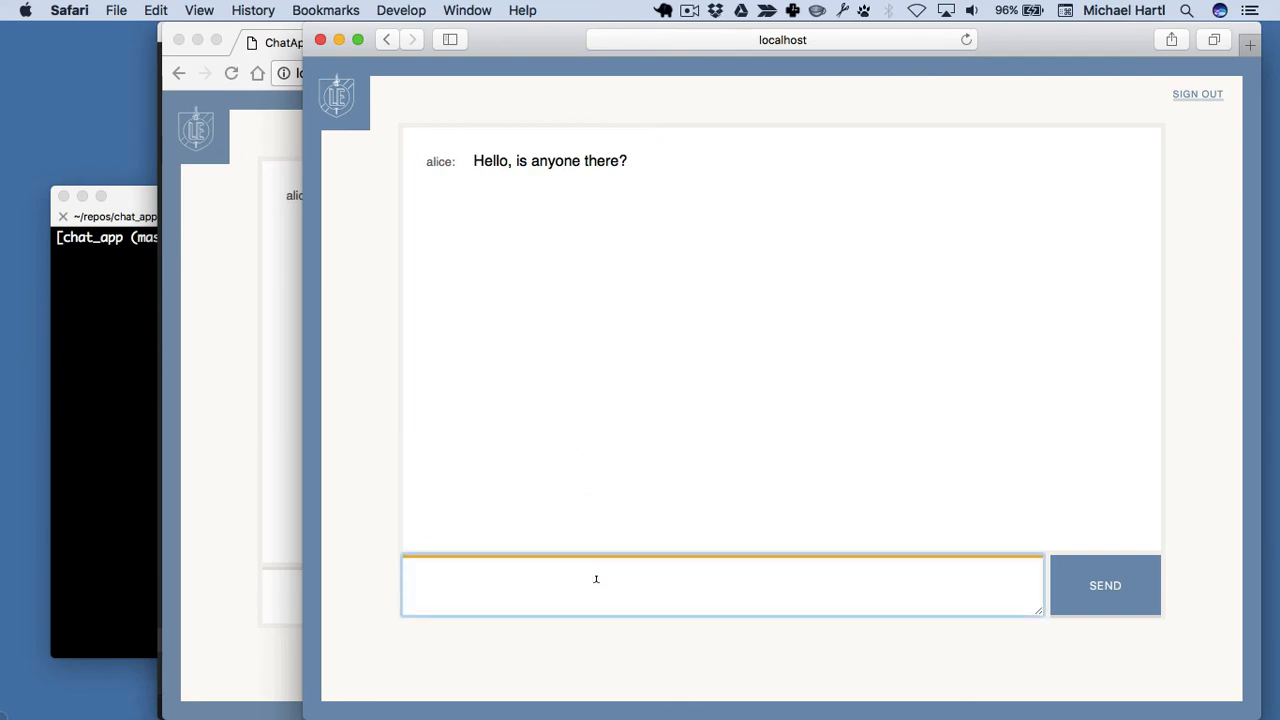
type("Hi! Yes,")
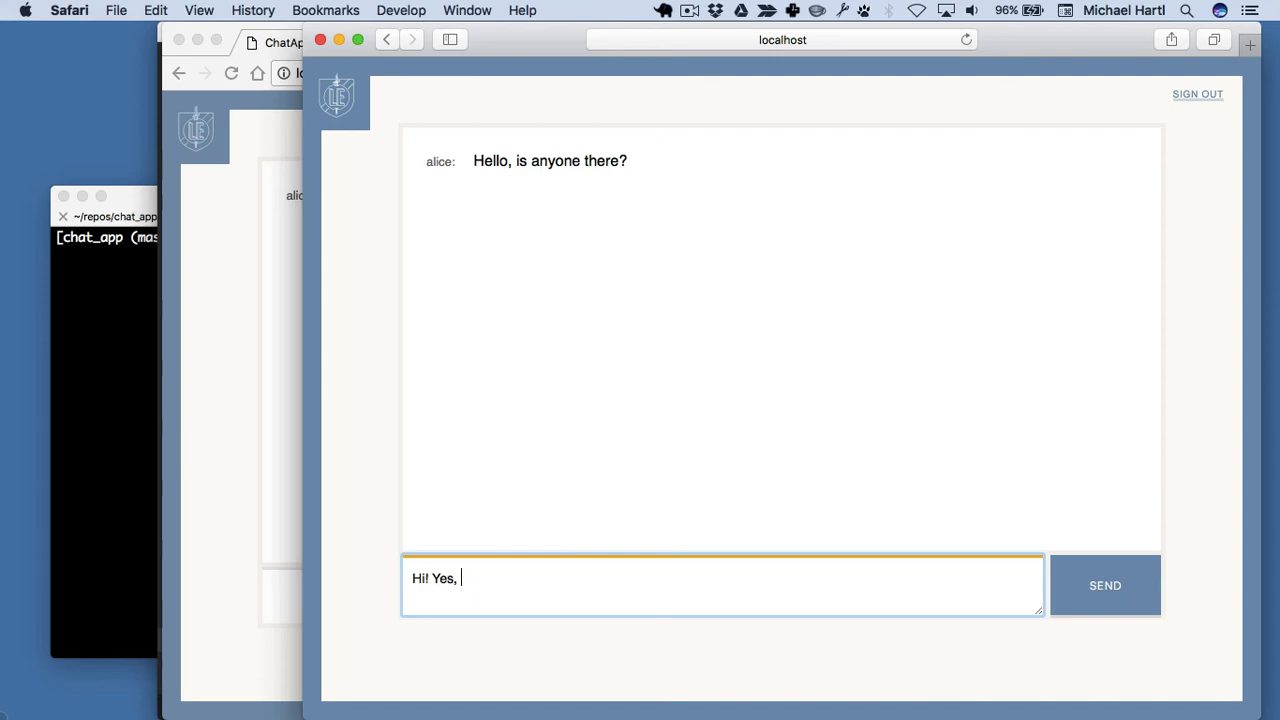
type("I'm here.")
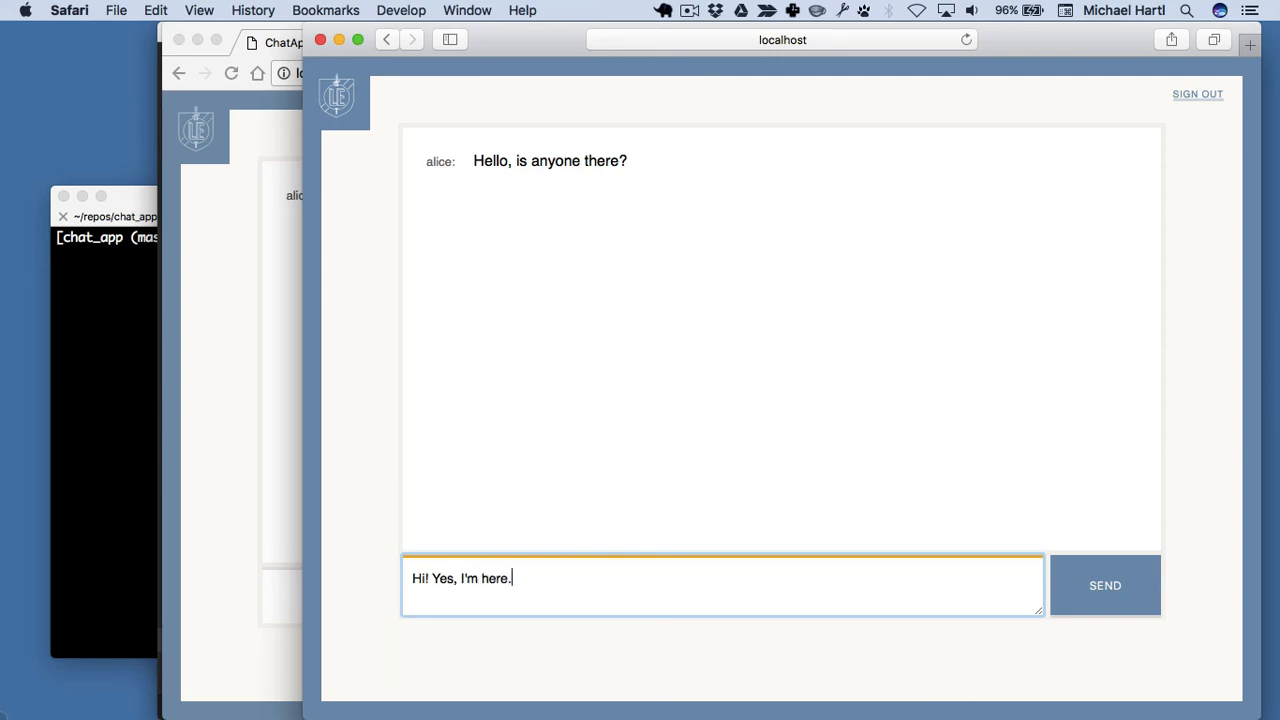
left_click(1104, 584)
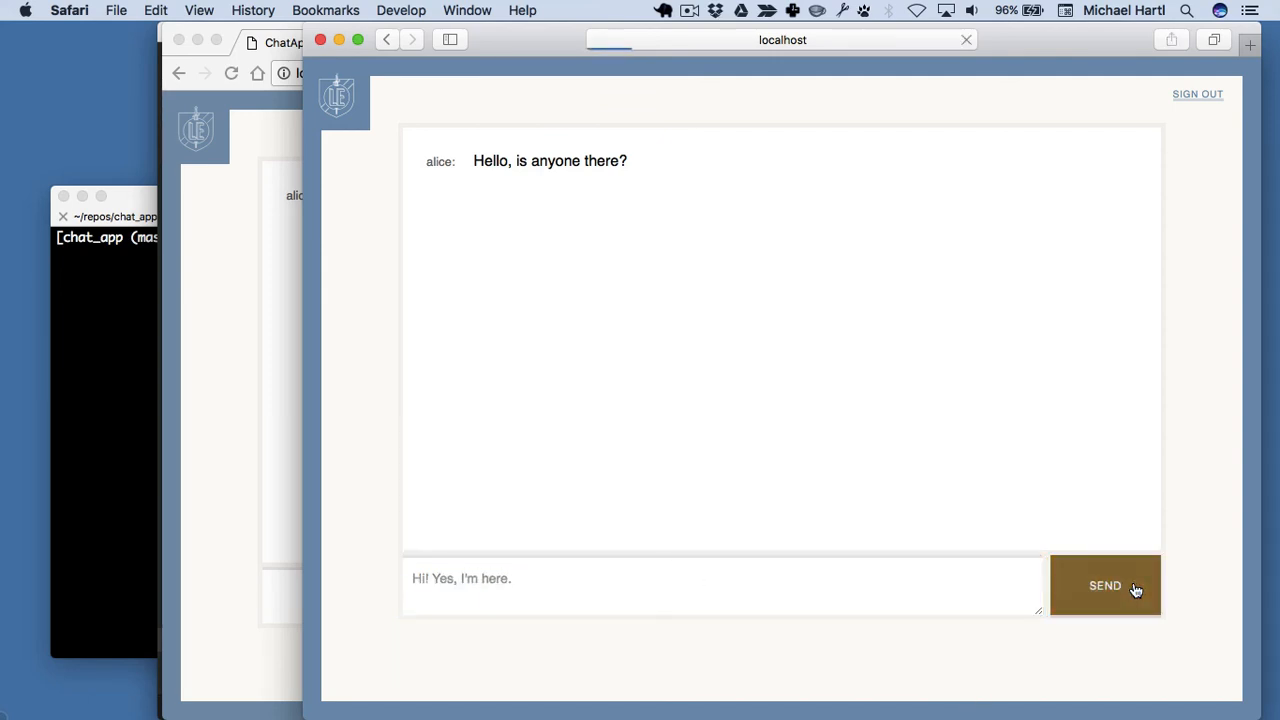
left_click(1104, 584)
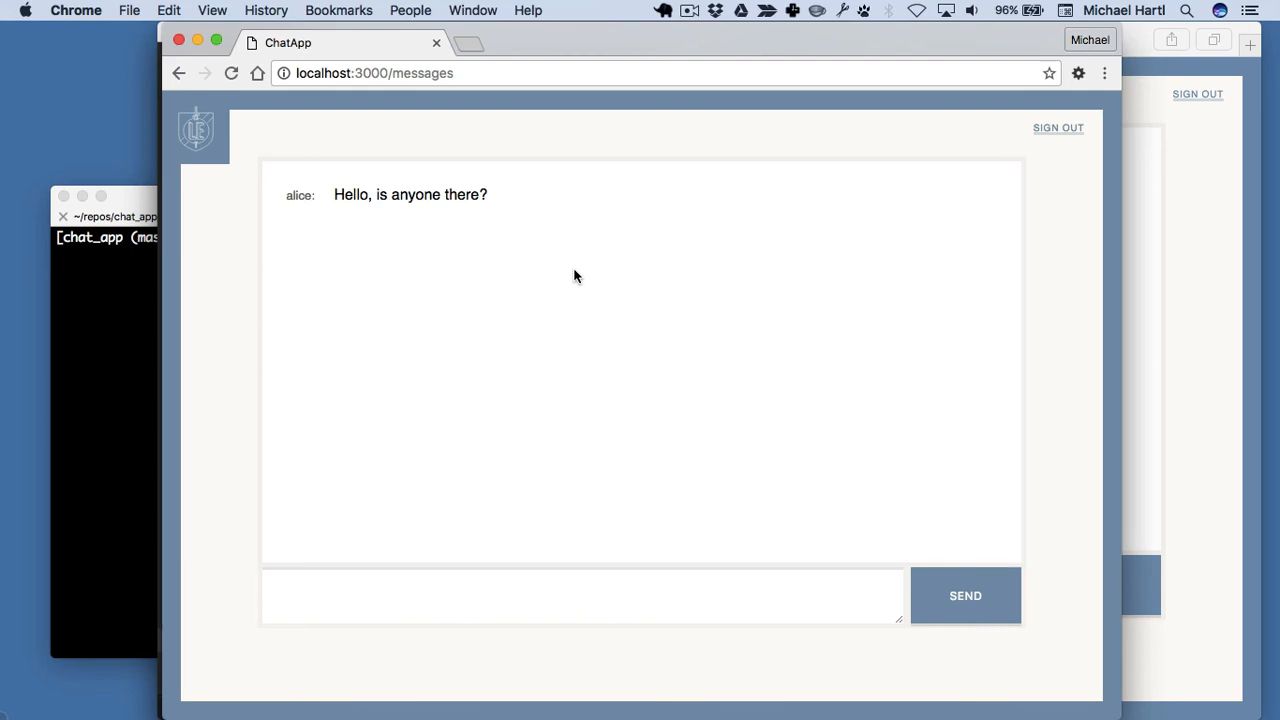
mouse_move(560, 324)
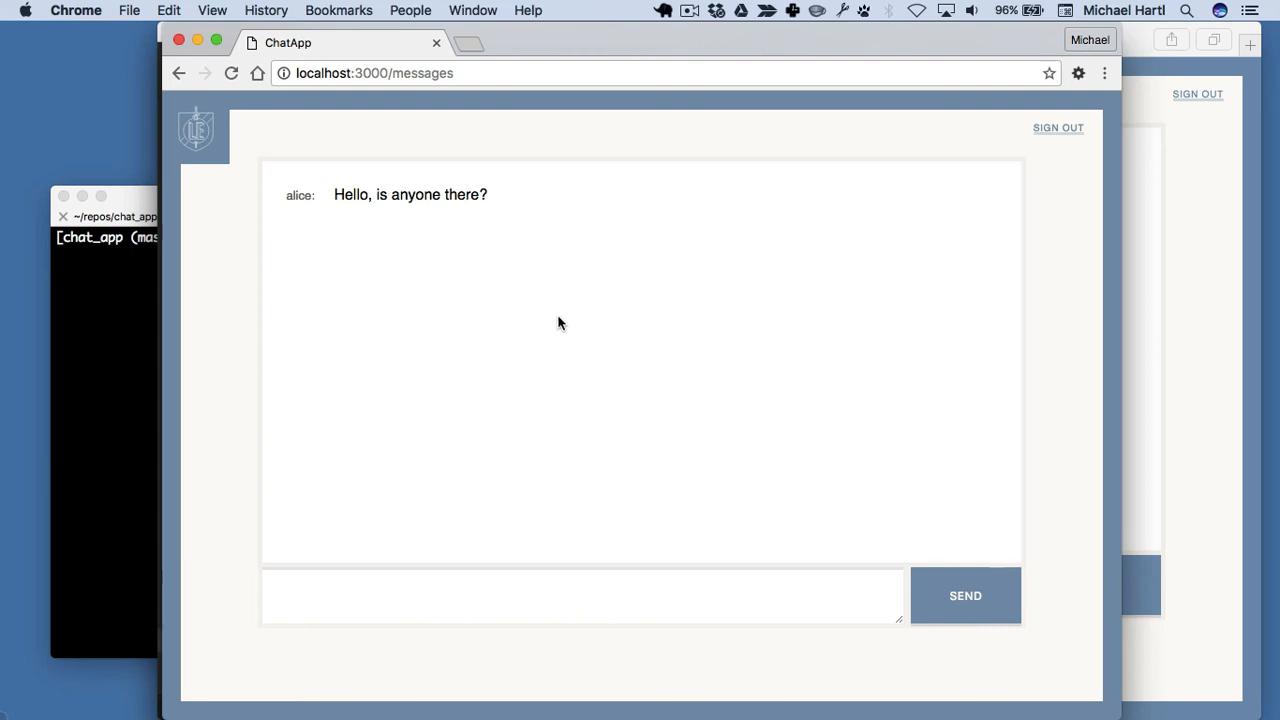
mouse_move(1036, 296)
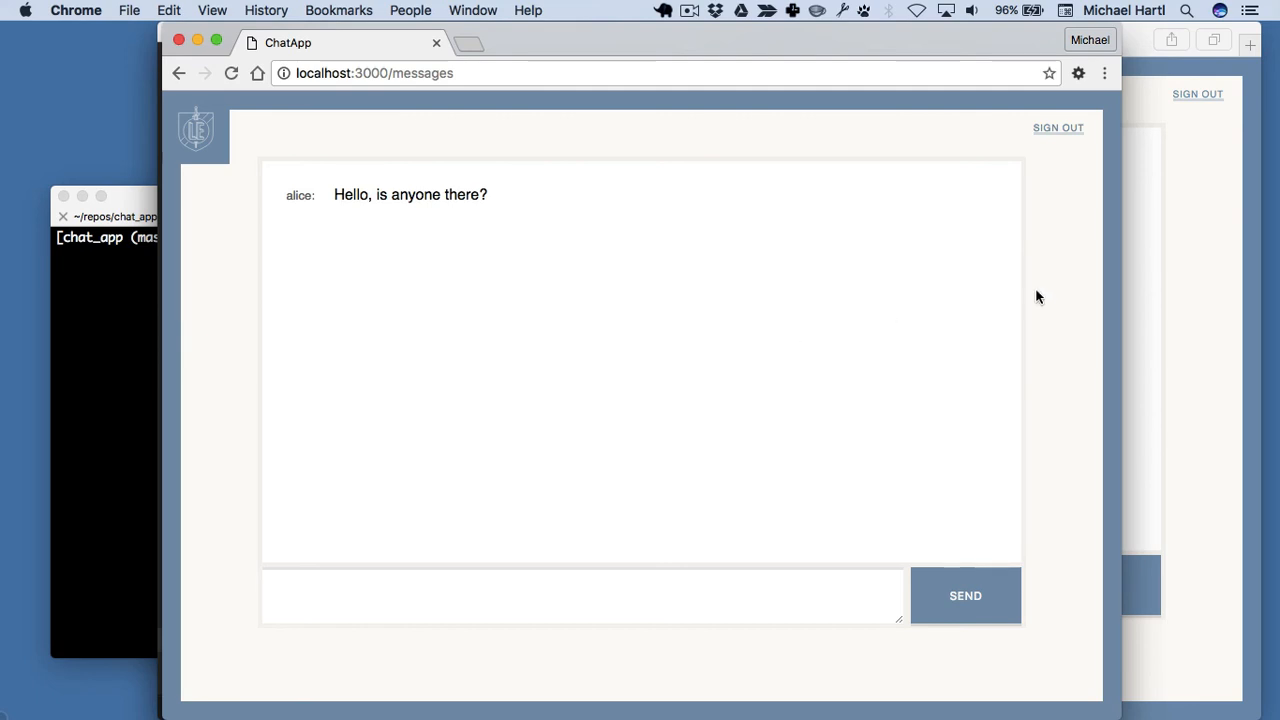
mouse_move(1198, 274)
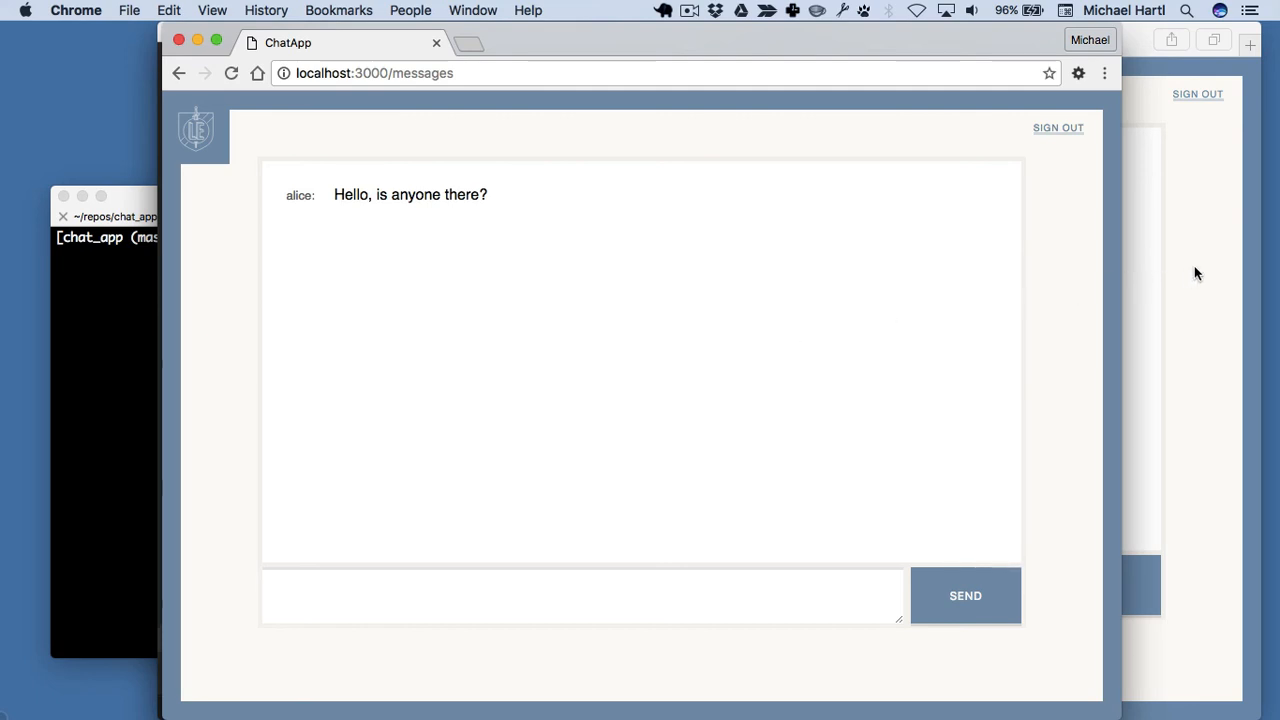
mouse_move(884, 310)
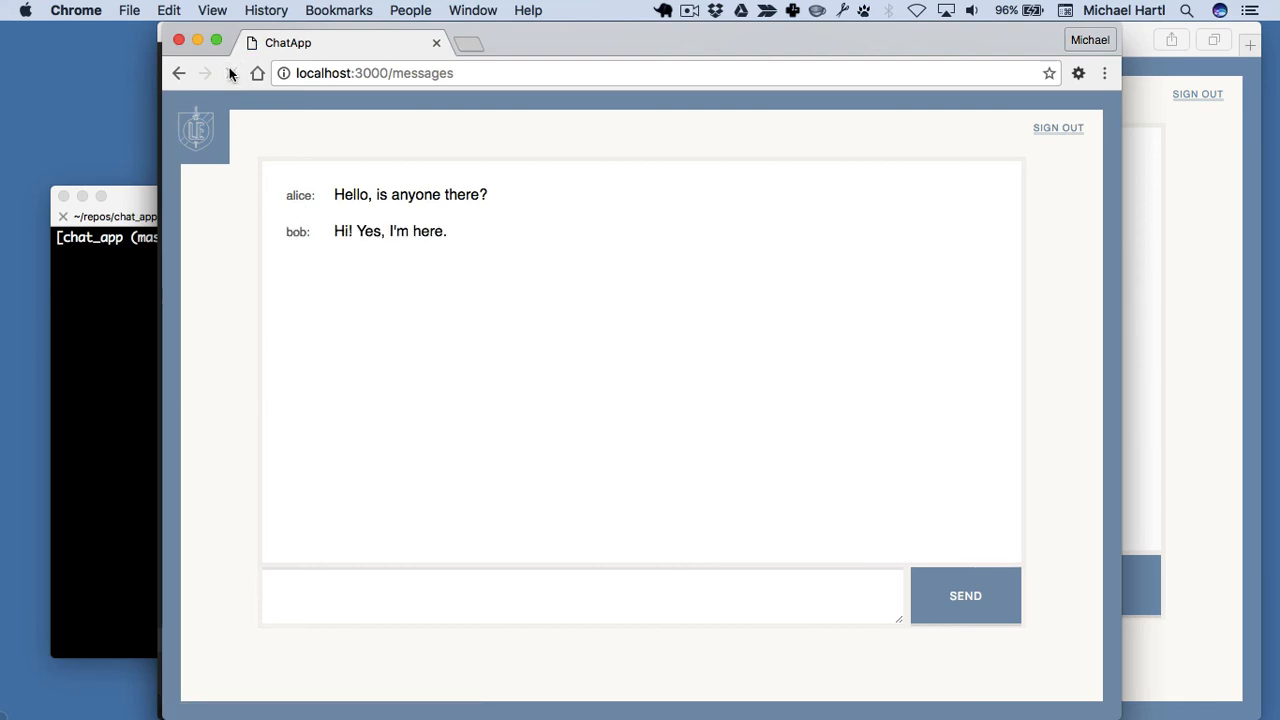
Send alice's reply "Great! Glad to hear it. :-)" and bring bob's Safari window forward
type("Gr")
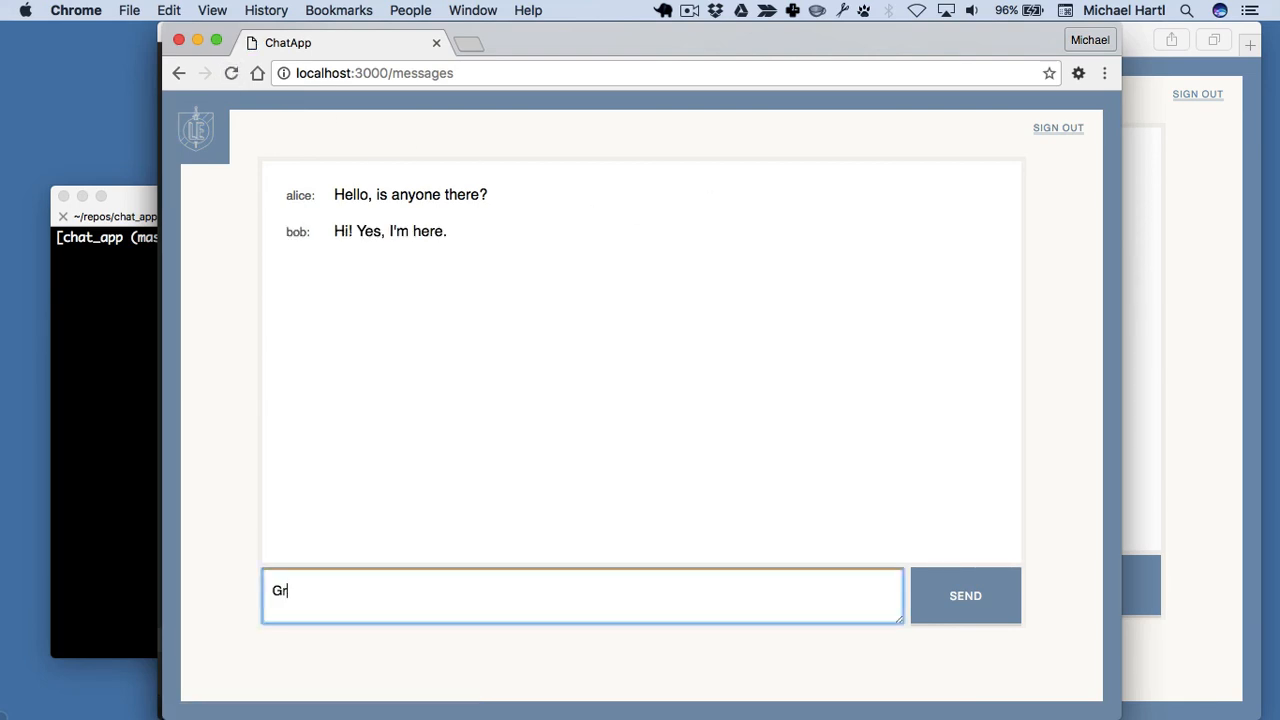
type("eat!")
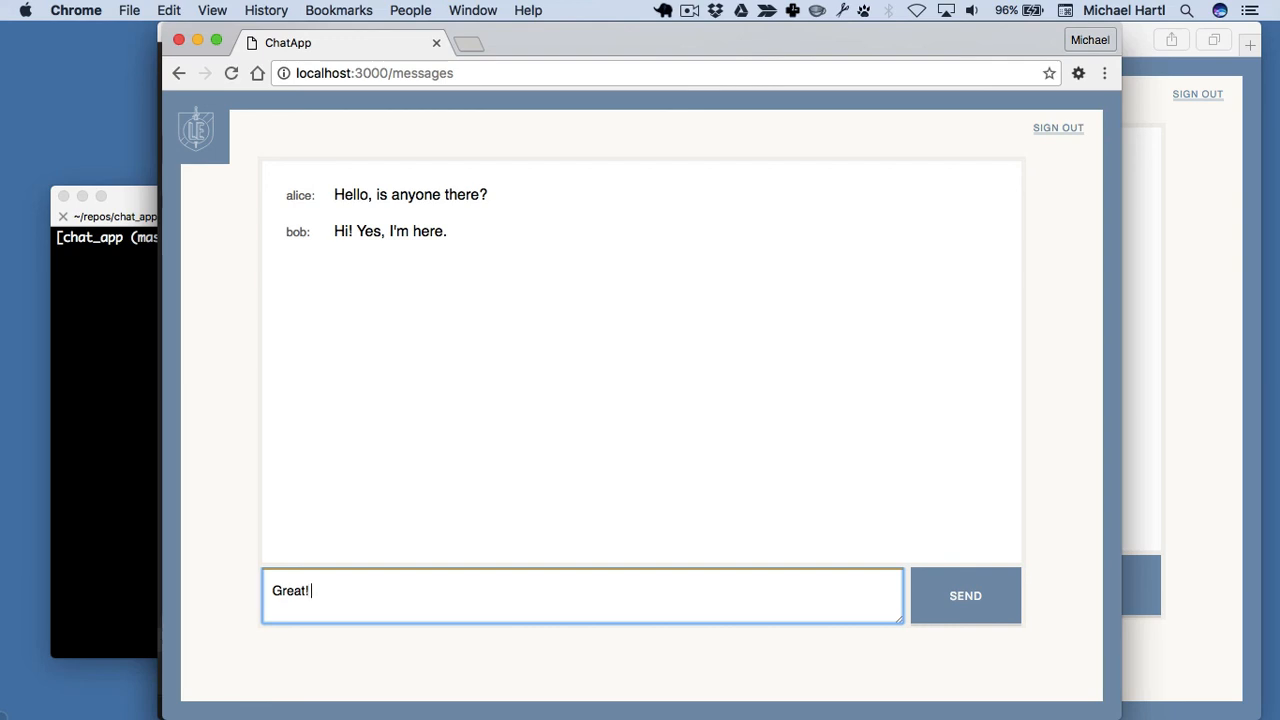
type("Glad to hear it. :-)")
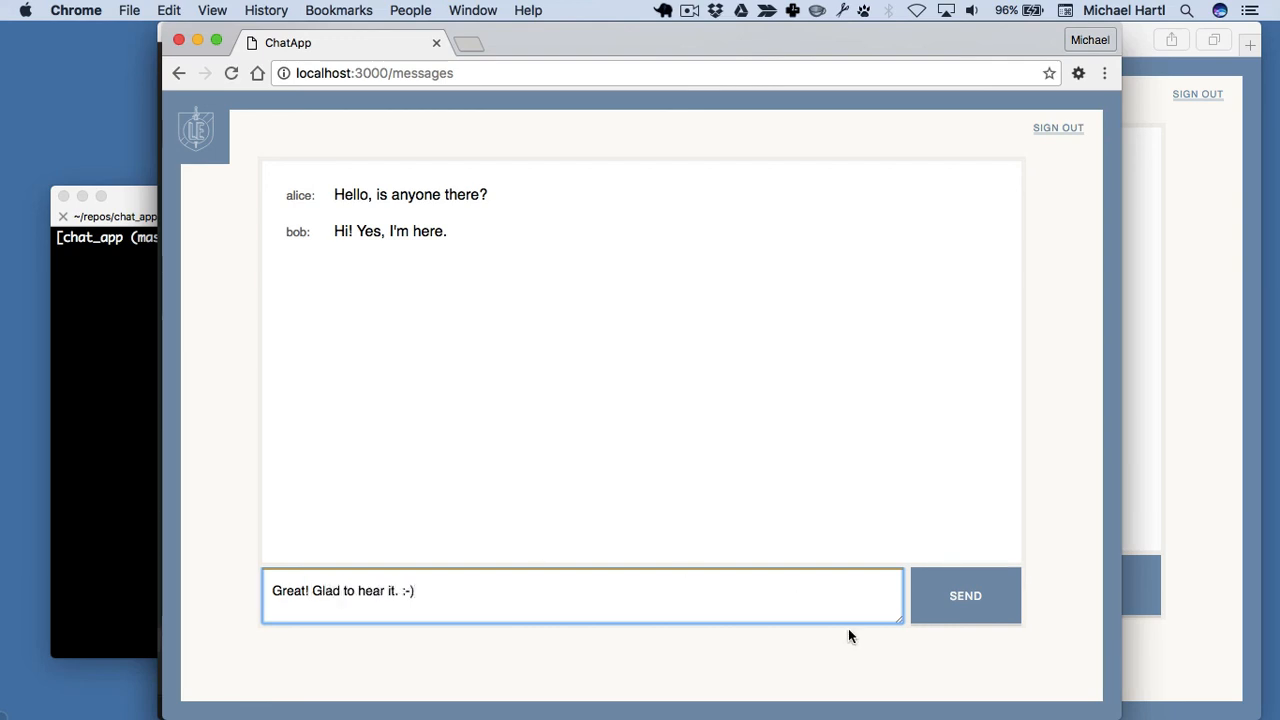
left_click(964, 596)
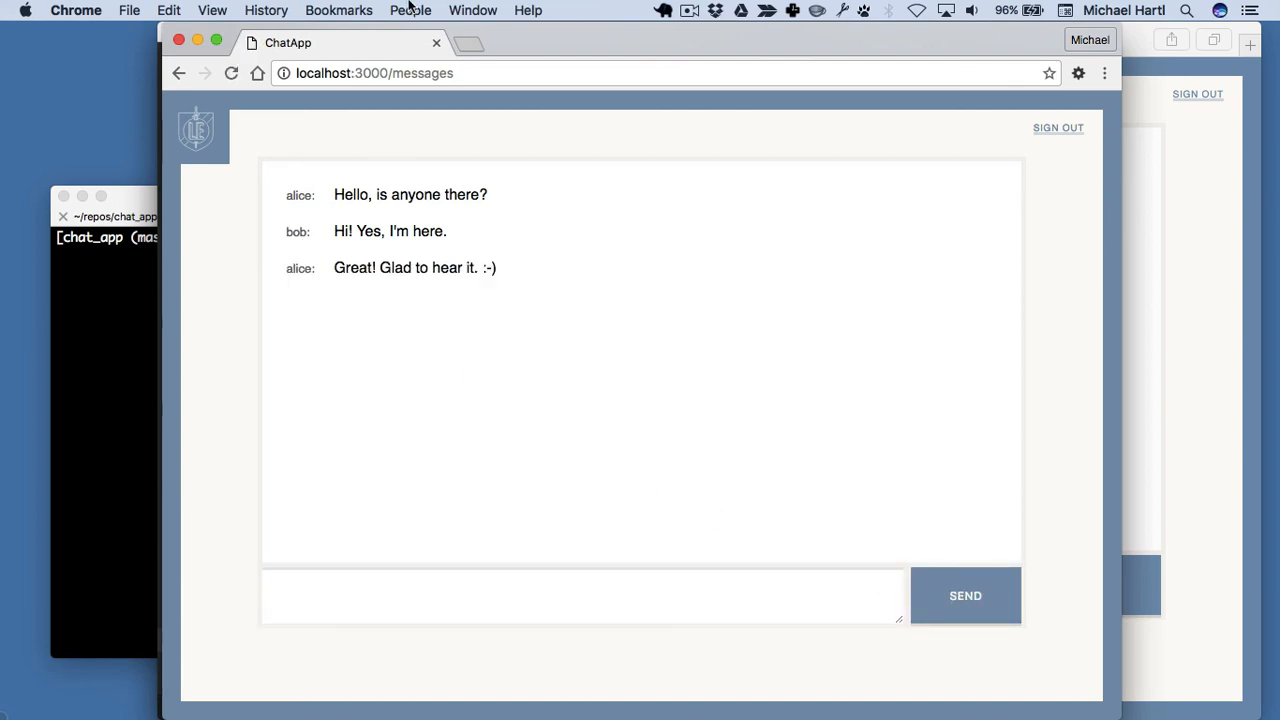
mouse_move(564, 200)
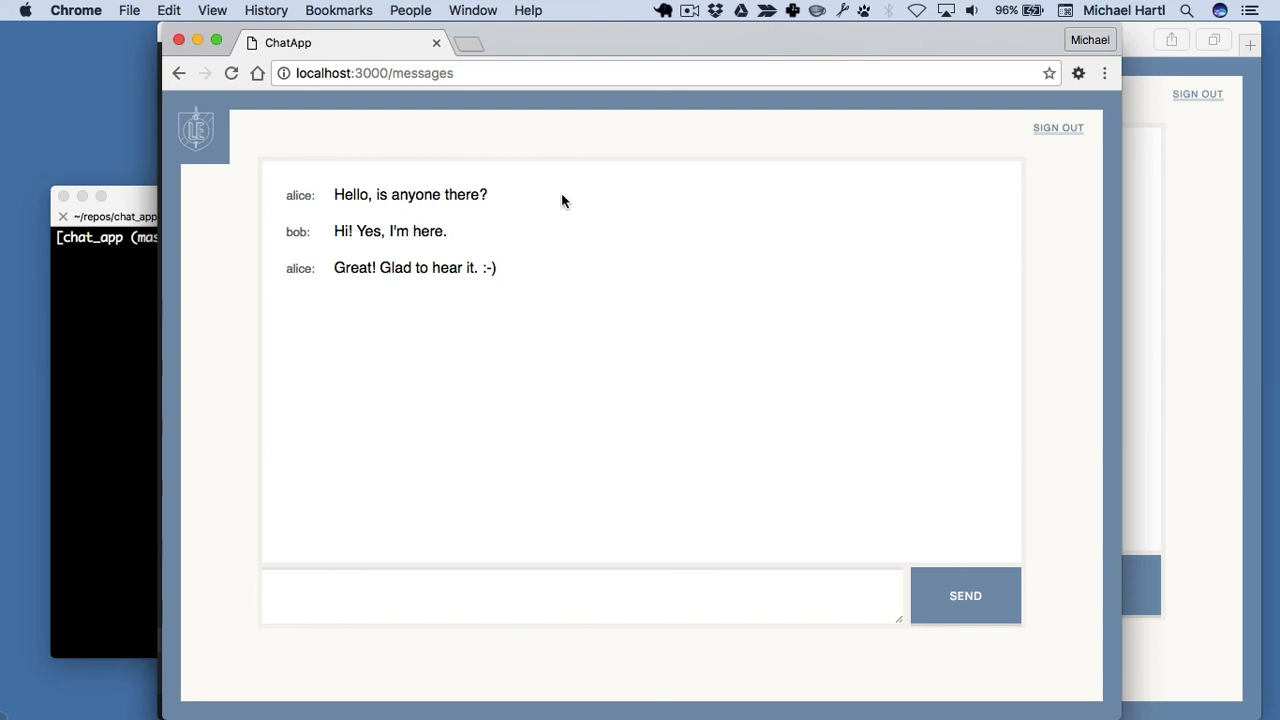
mouse_move(572, 204)
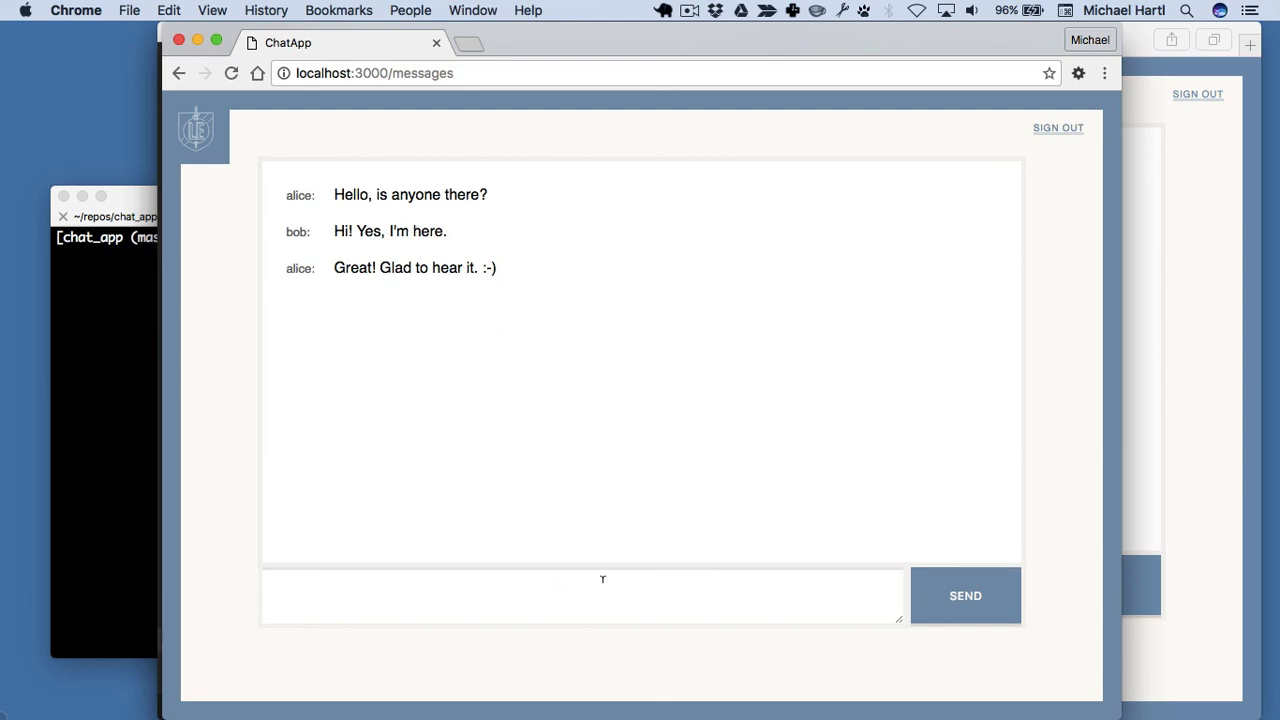
left_click(582, 596)
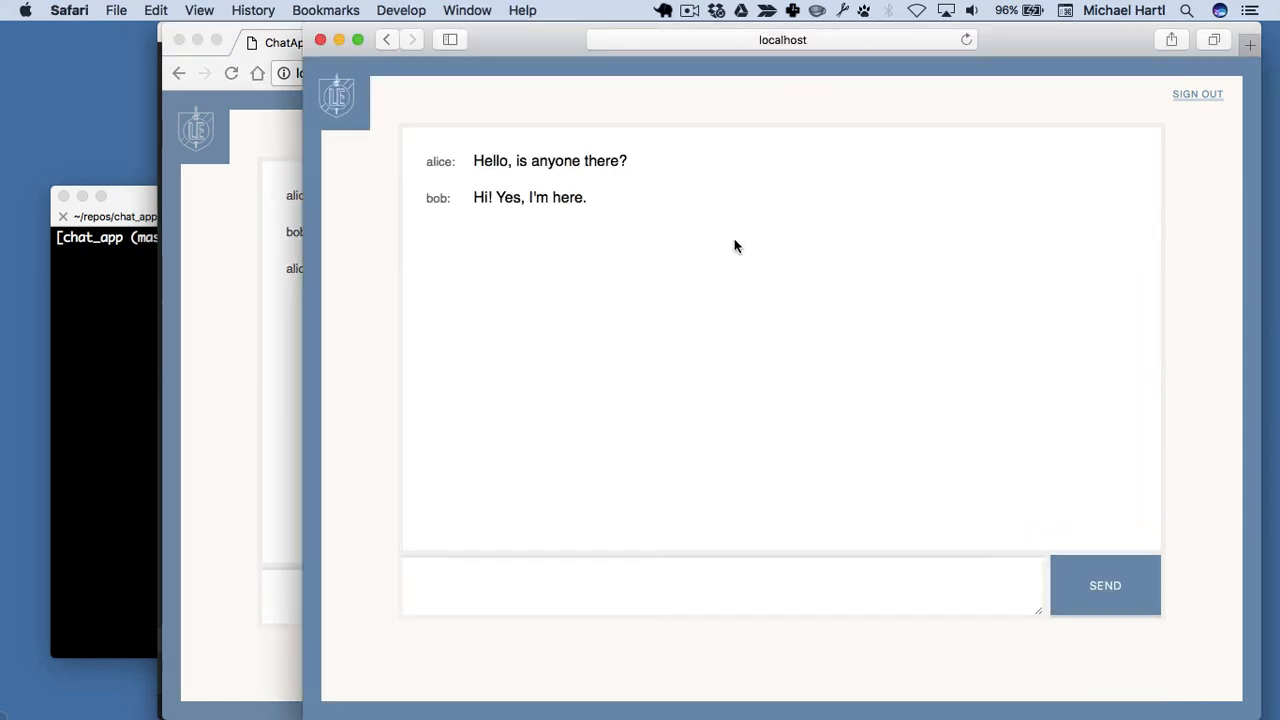
mouse_move(516, 128)
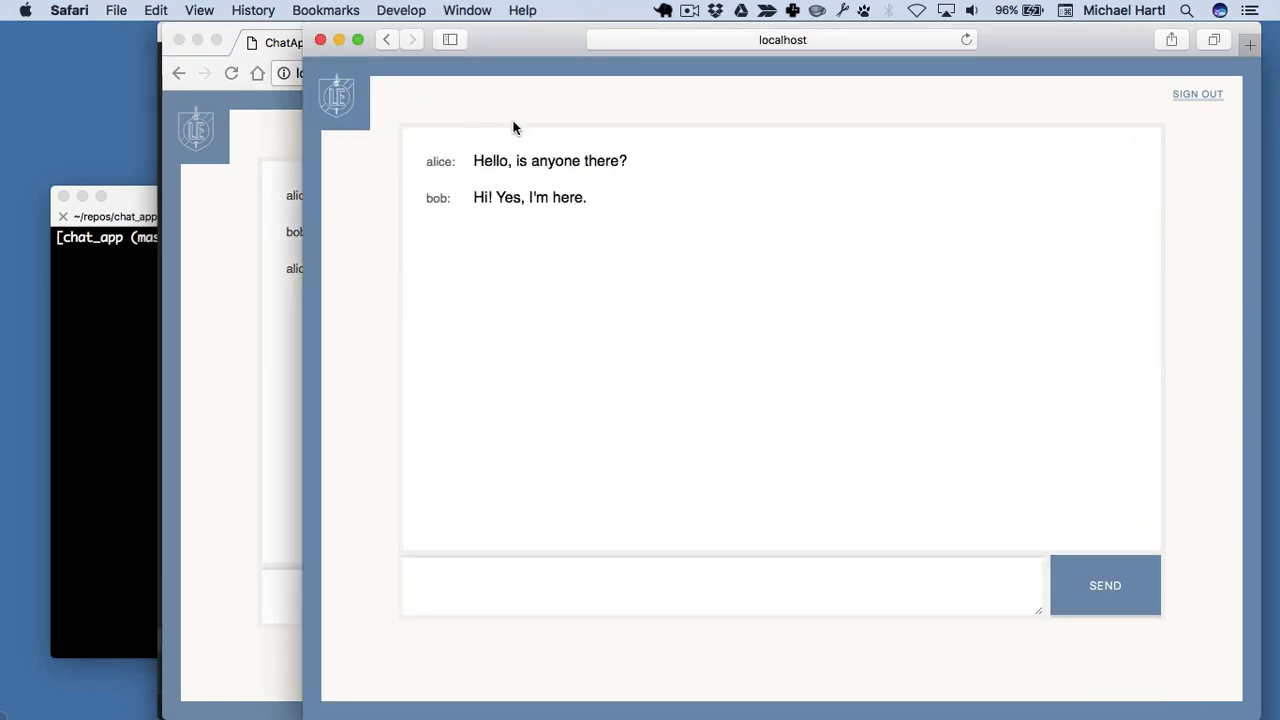
Reload bob's Safari chat so alice's third message appears
key("cmd+r")
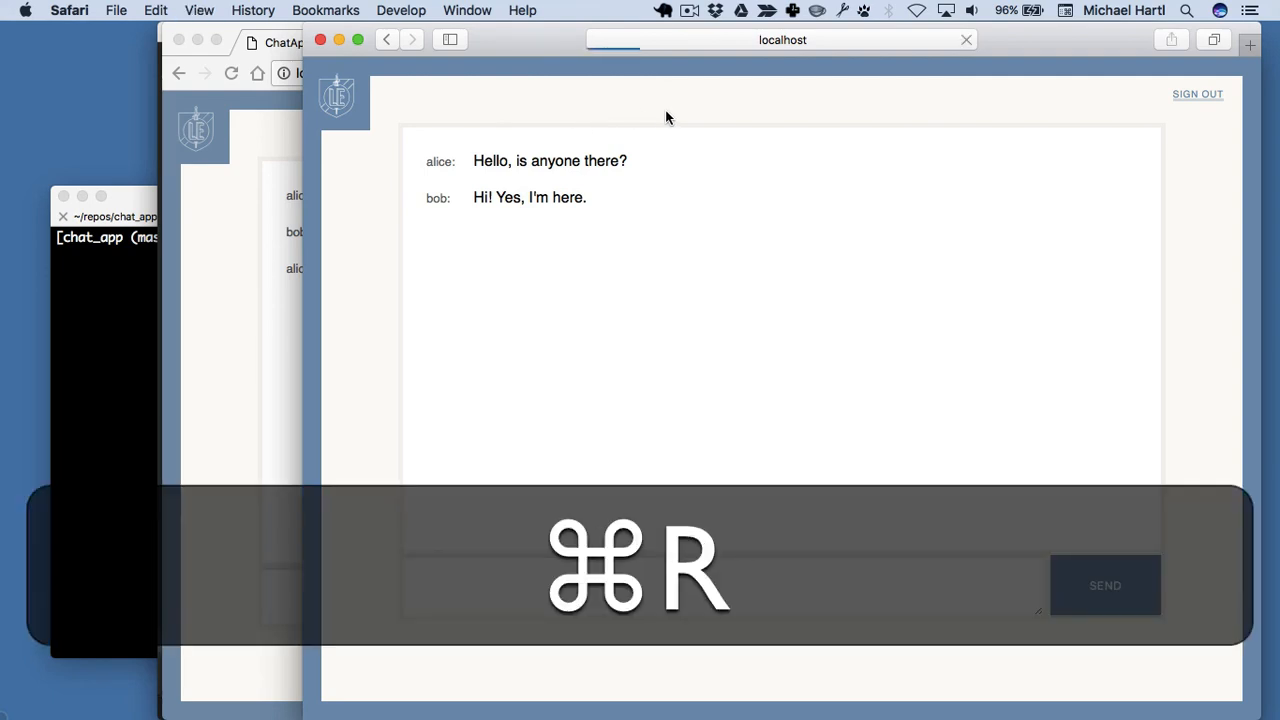
key("cmd+r")
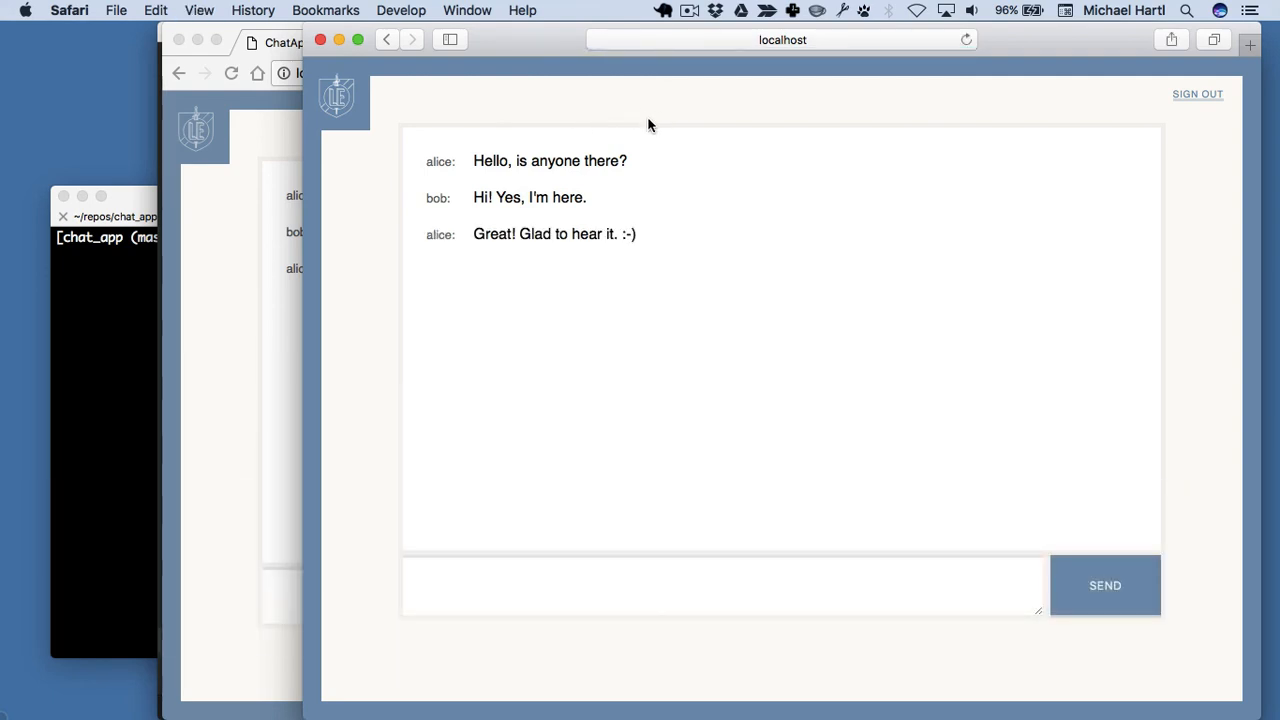